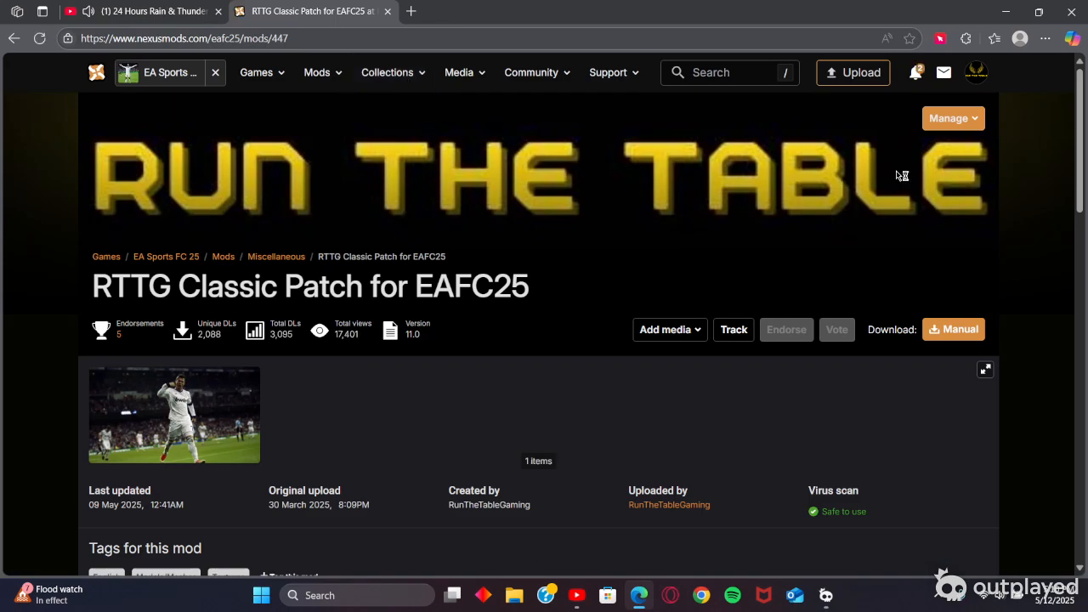
Step: Start the free slow download of the RTTG Classic Patch V11 zip from the mod's Files list
scroll(down, 3)
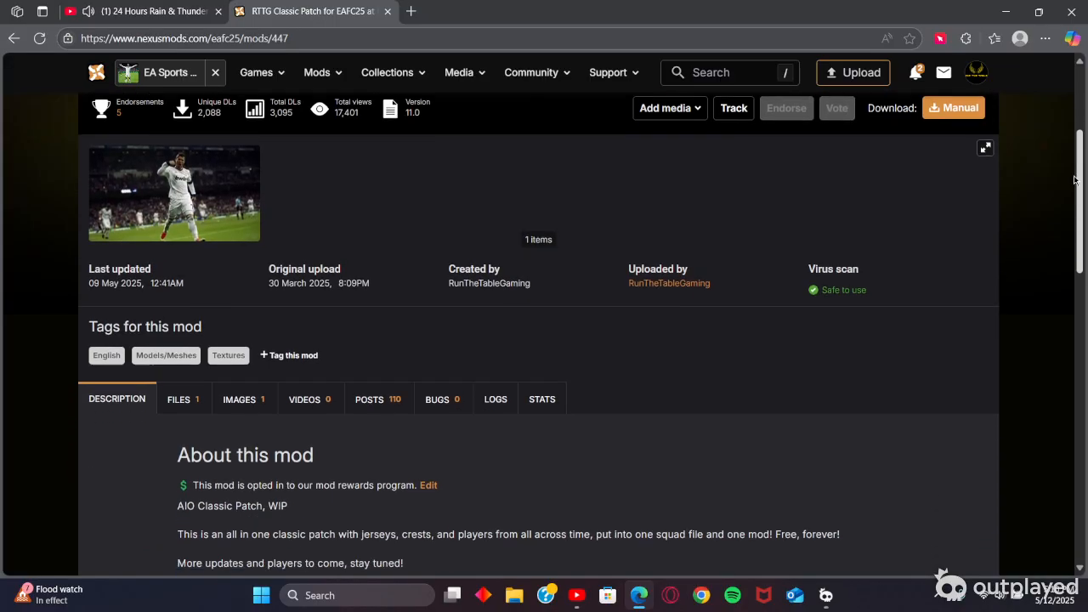
scroll(down, 3)
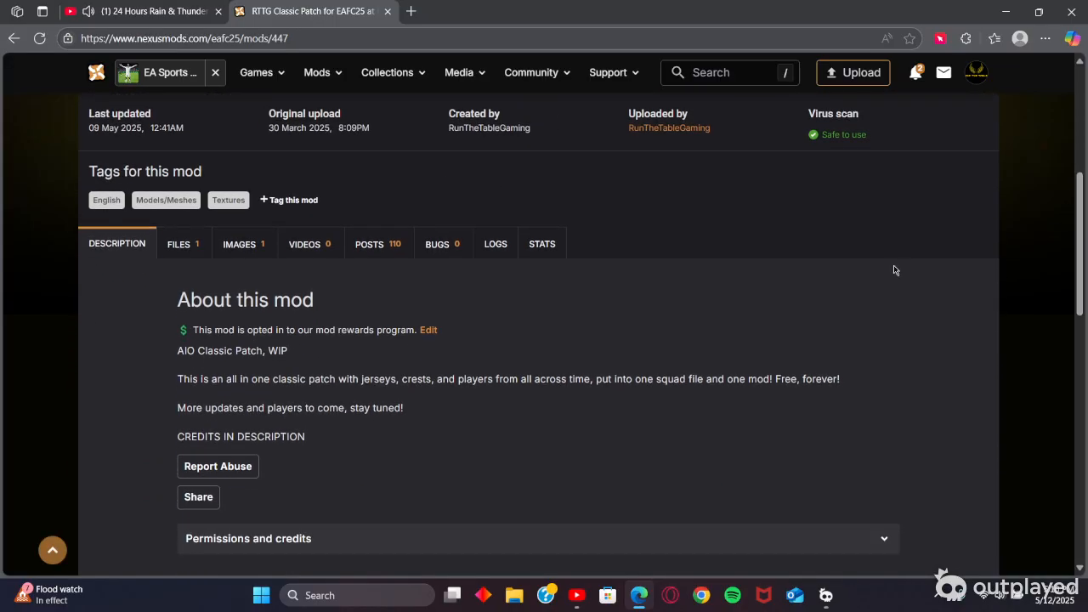
click(179, 245)
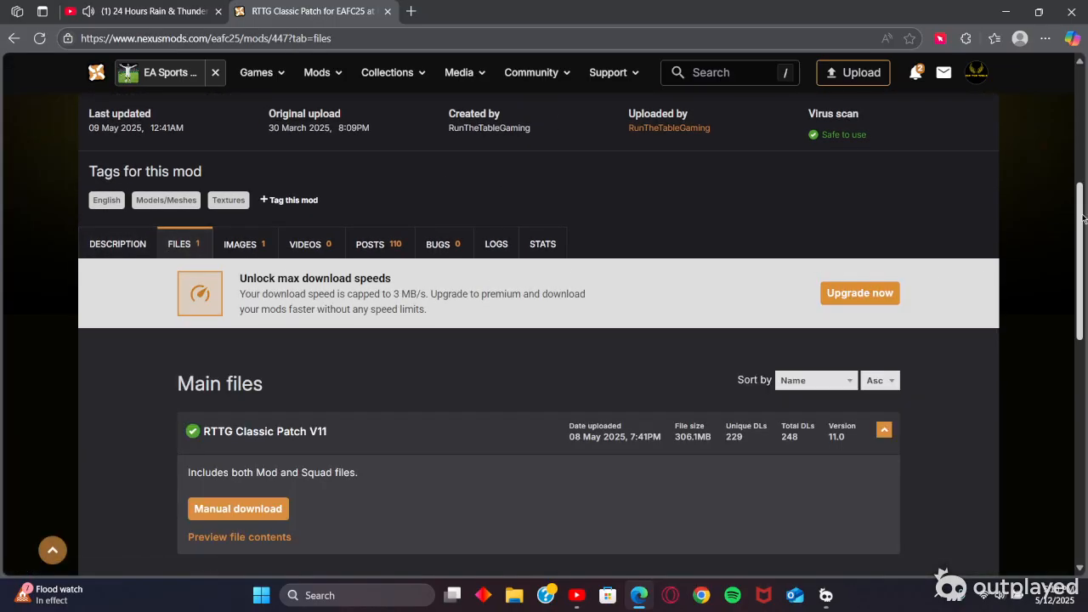
scroll(down, 3)
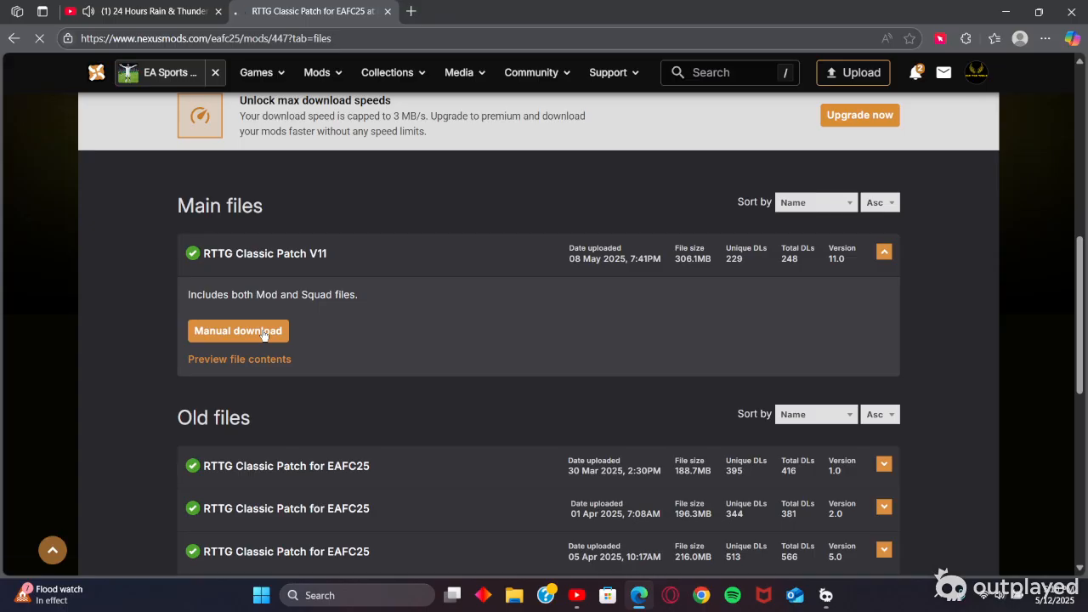
click(238, 329)
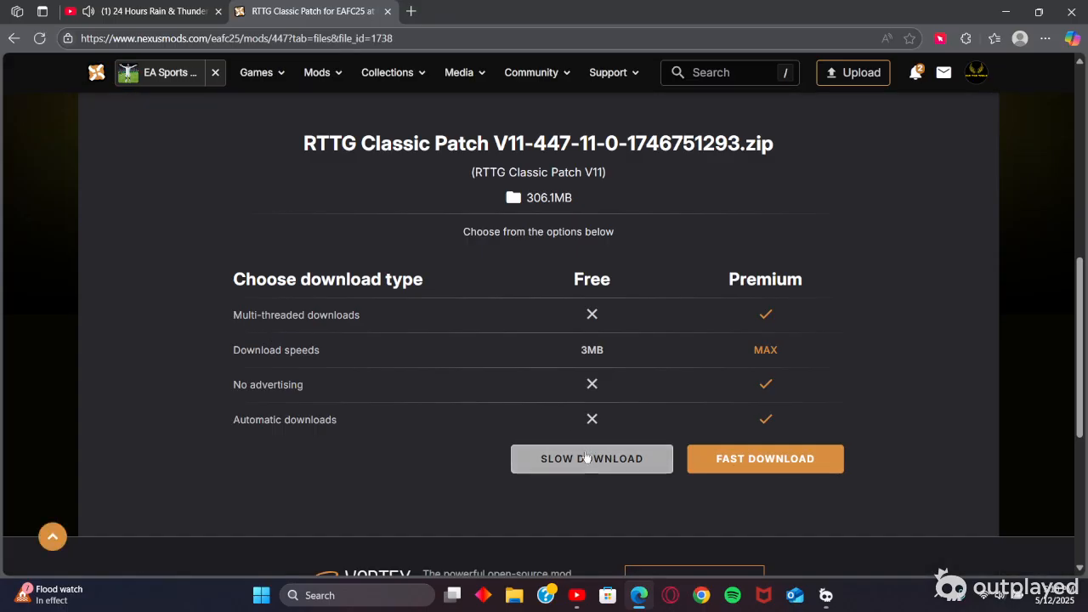
click(592, 459)
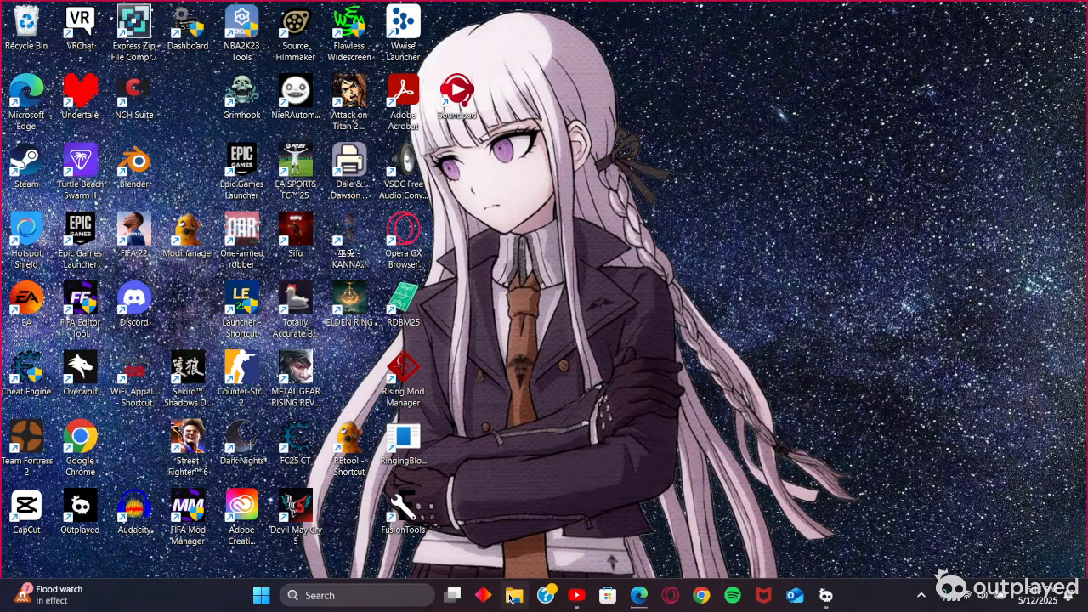
mouse_move(513, 596)
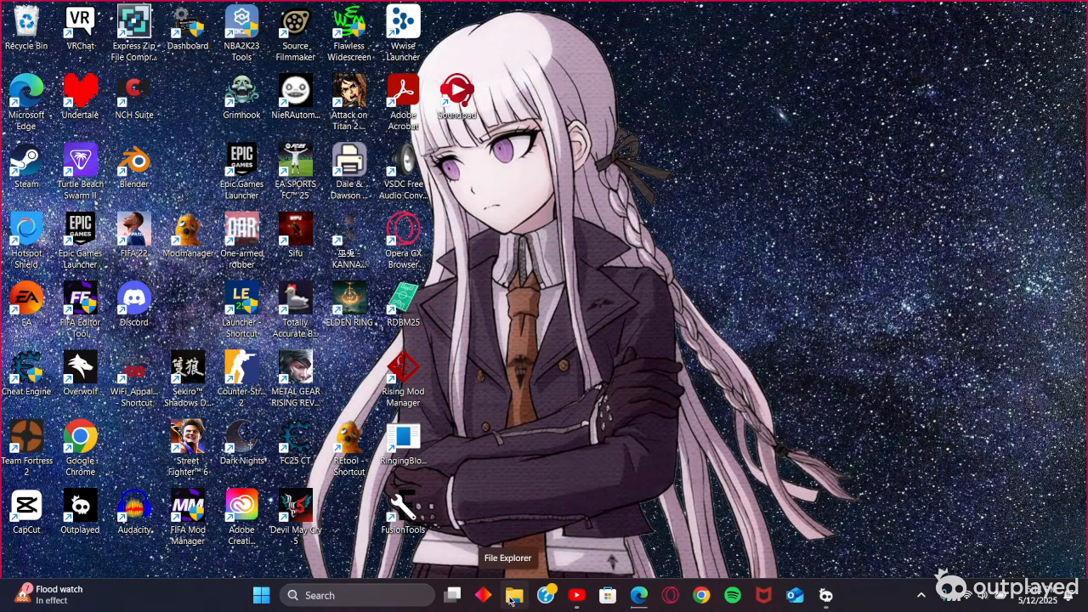
mouse_move(534, 540)
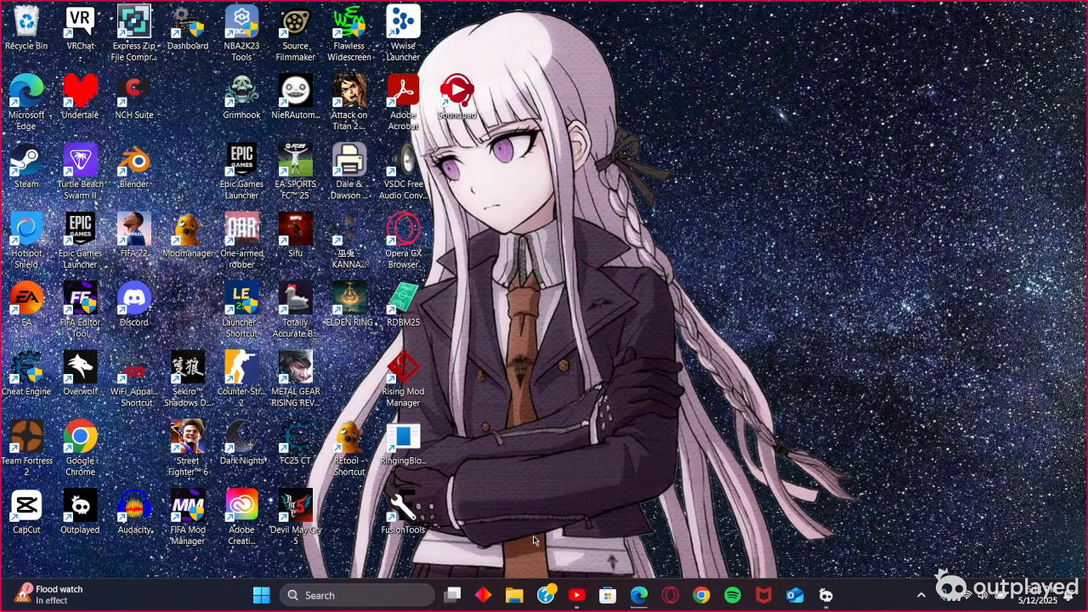
Step: Browse File Explorer into C:\Program Files (x86)\Steam
click(514, 595)
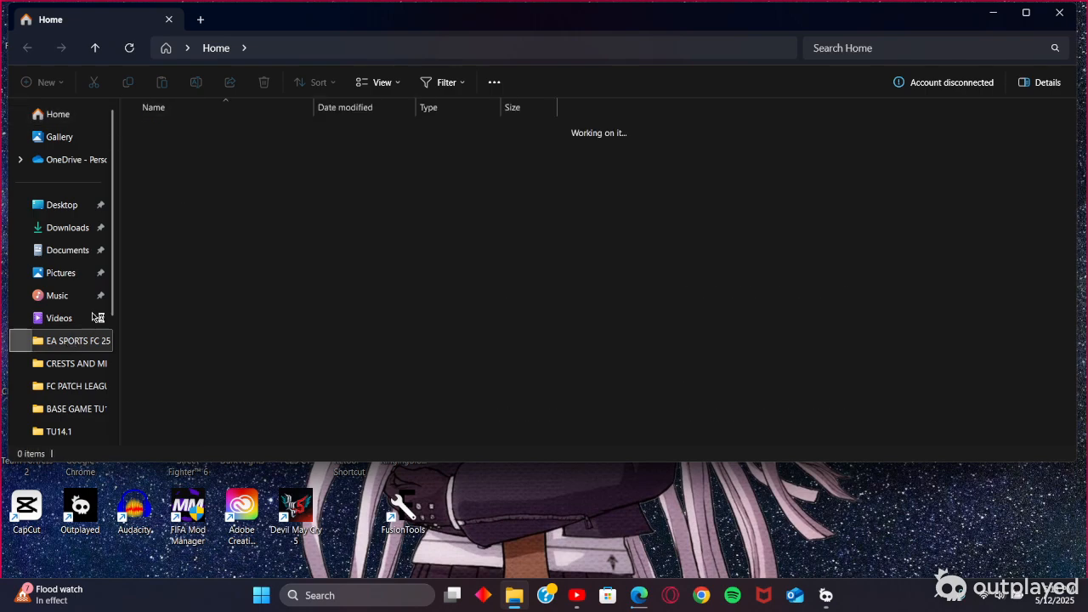
double_click(78, 340)
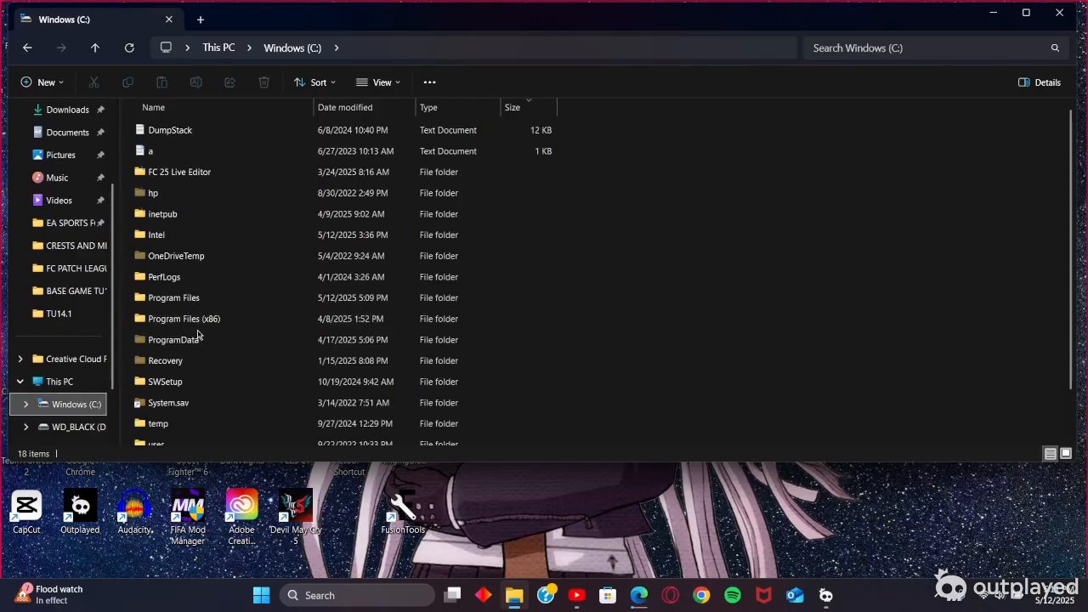
double_click(184, 318)
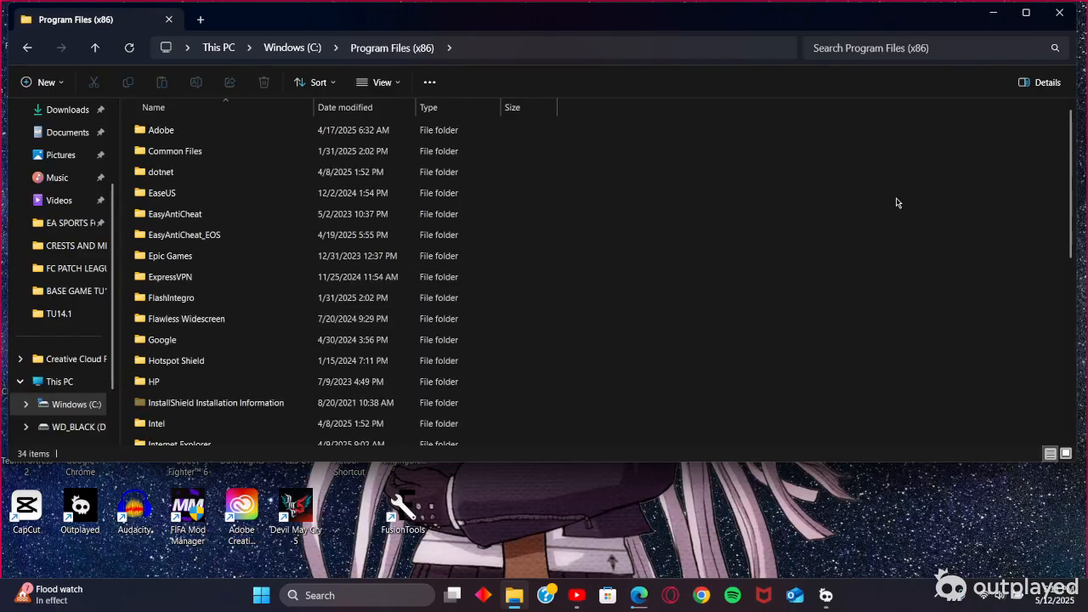
scroll(down, 3)
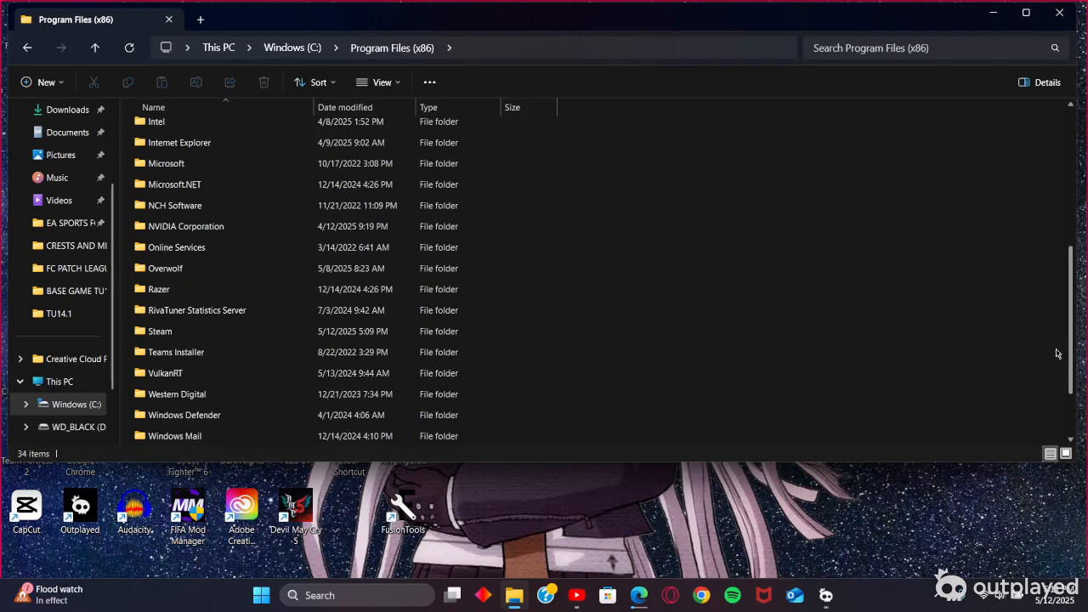
double_click(160, 330)
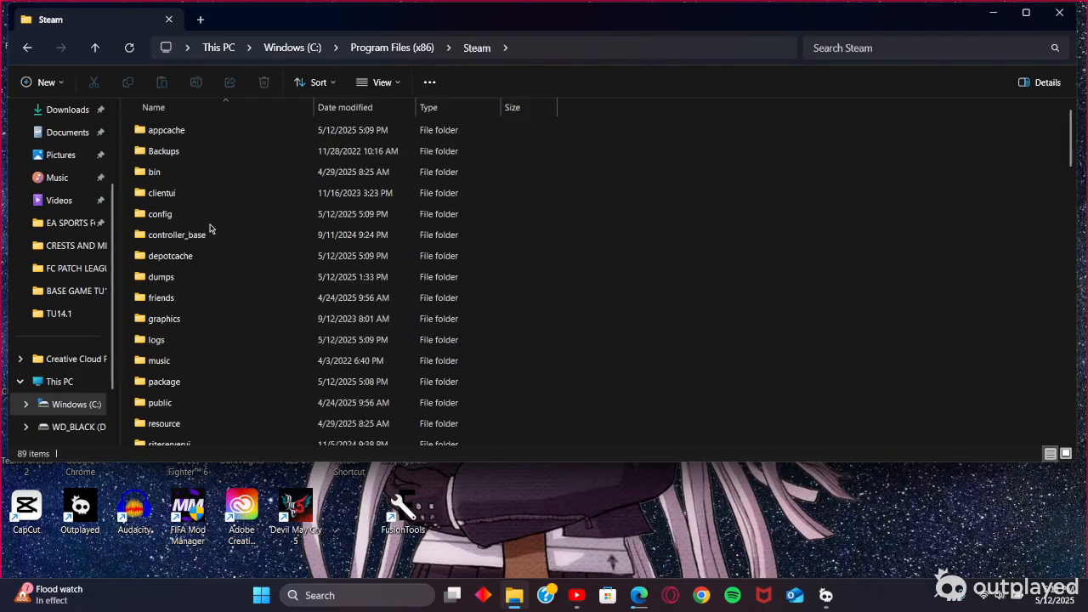
mouse_move(343, 143)
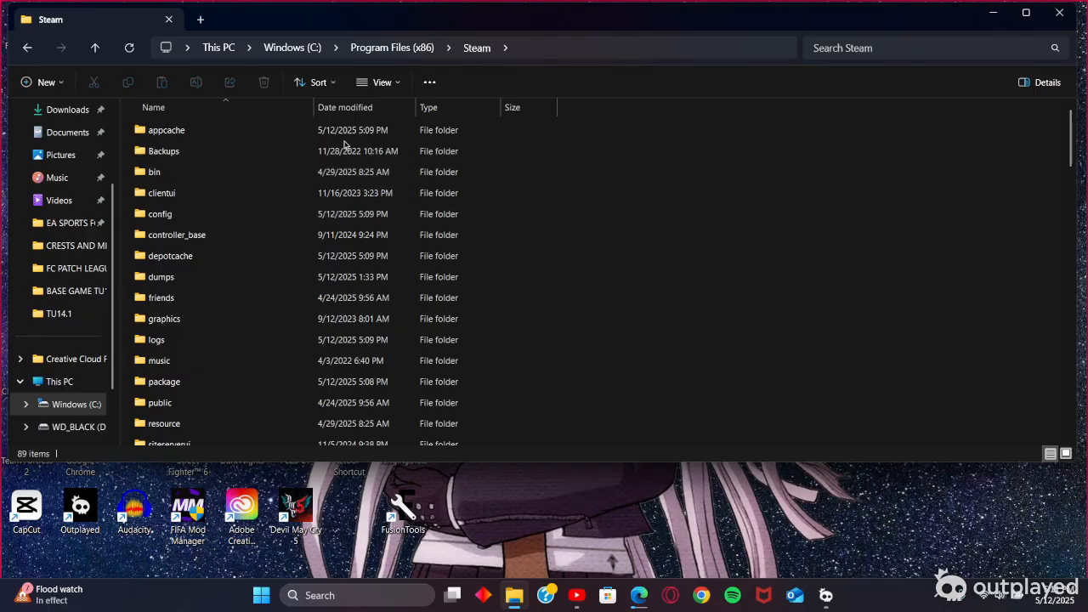
Step: Continue through steamapps\common\EA SPORTS FC 25 into its Data folder
scroll(down, 3)
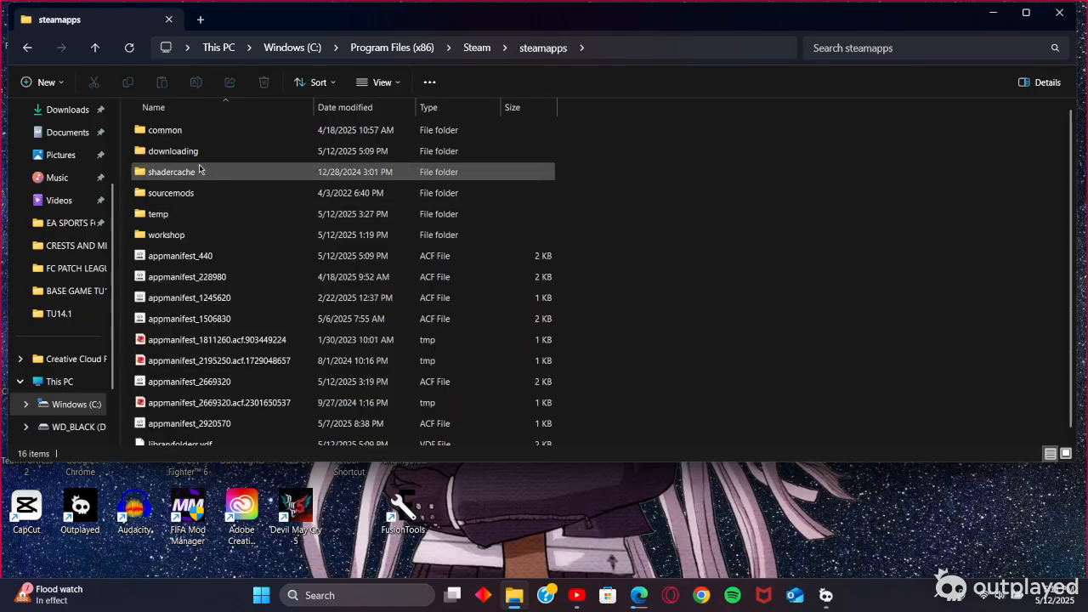
double_click(165, 129)
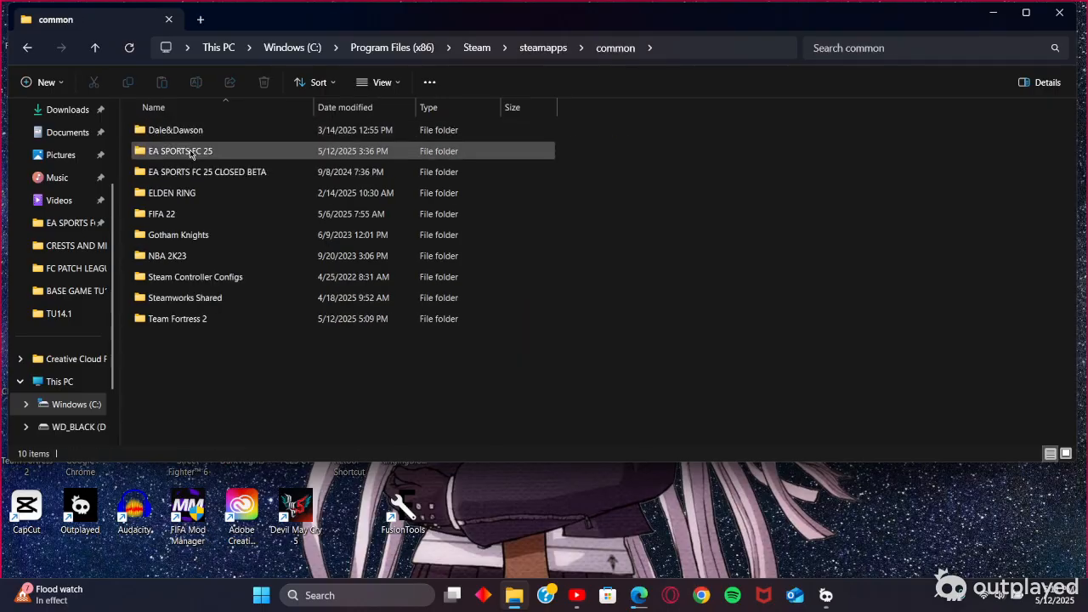
double_click(180, 149)
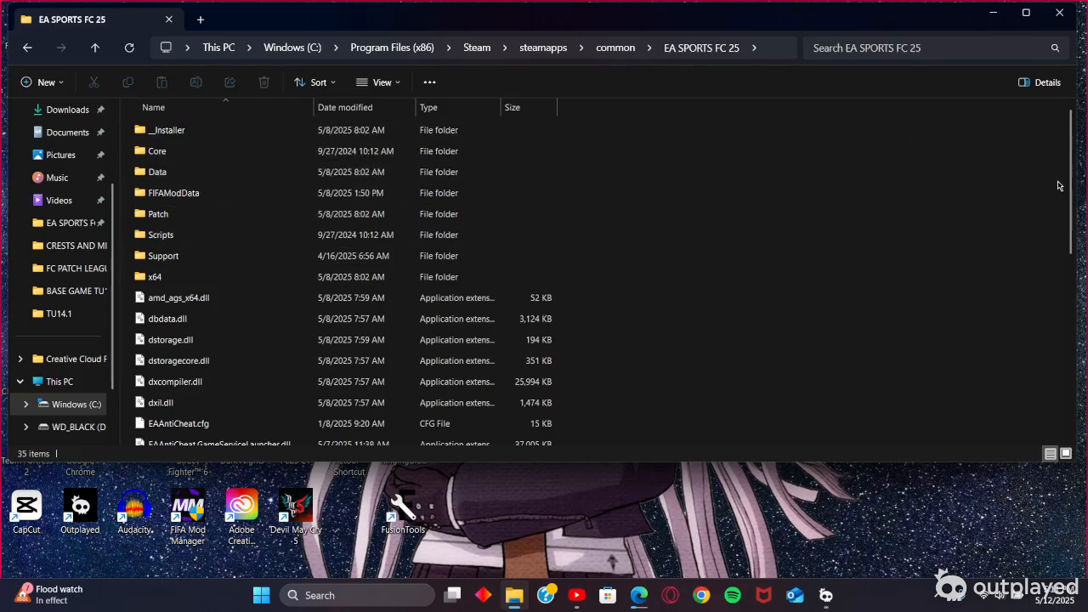
scroll(down, 3)
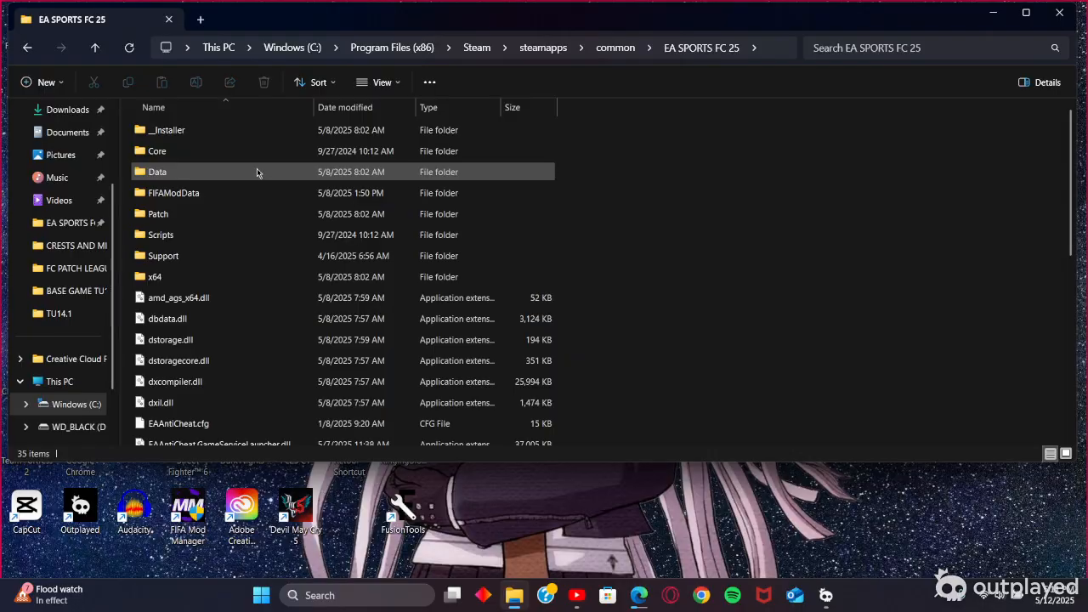
double_click(155, 275)
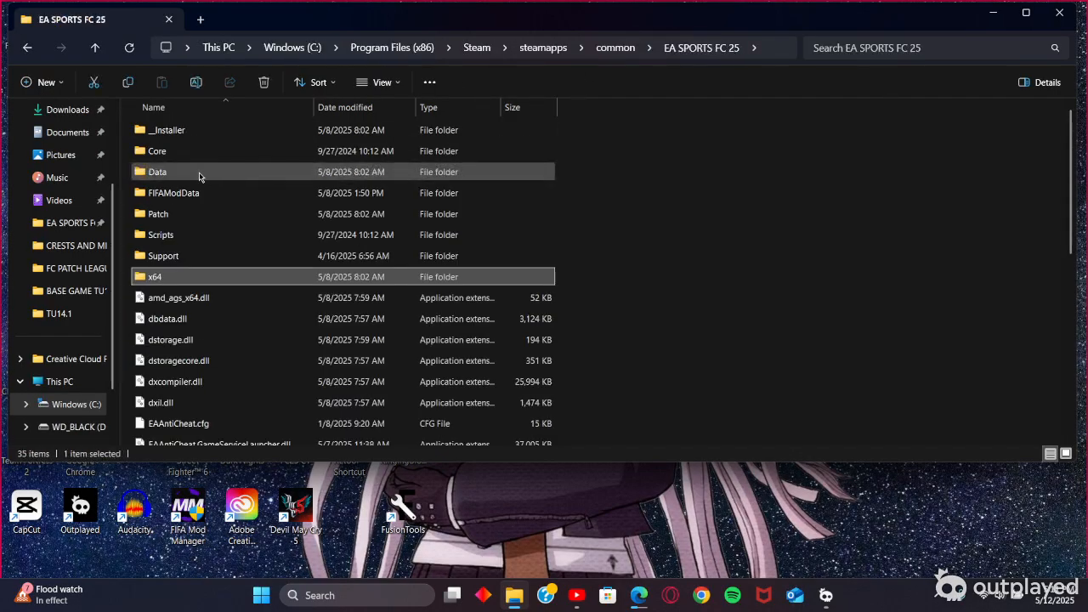
mouse_move(173, 178)
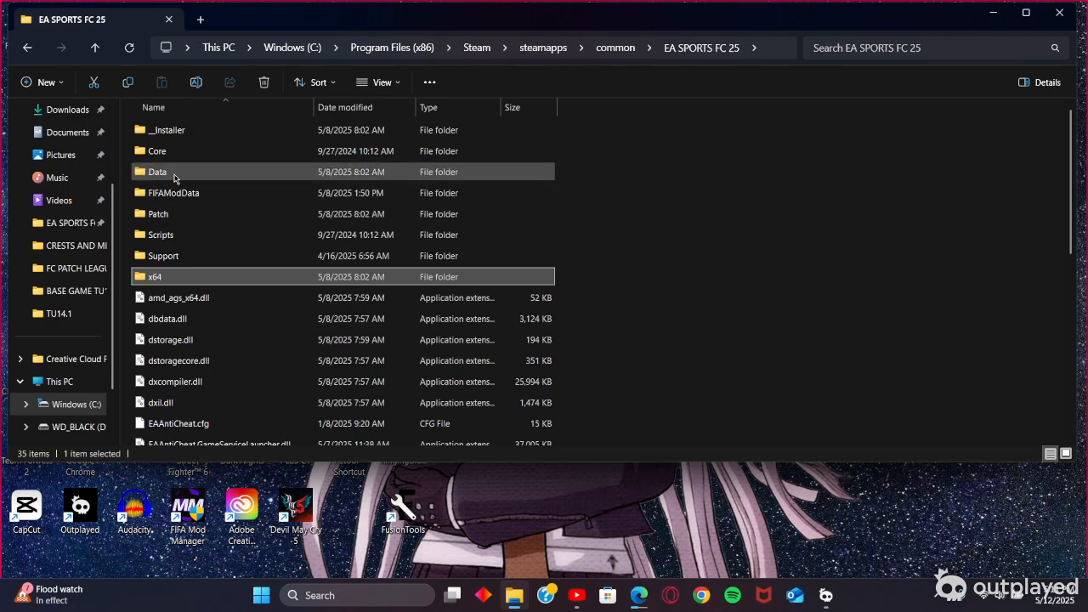
double_click(156, 170)
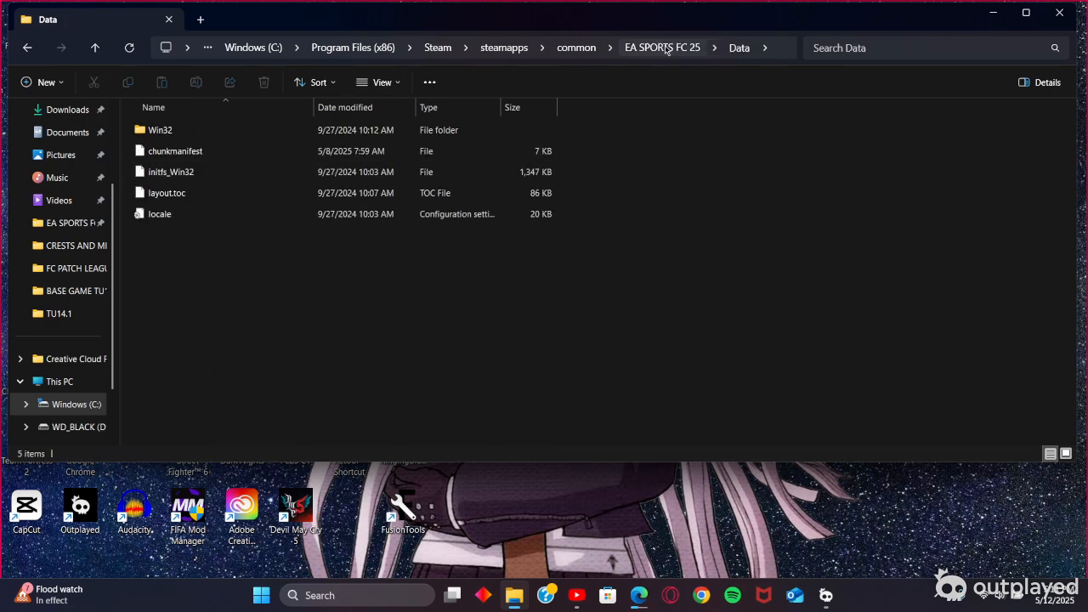
Step: Navigate to AppData\Local\EA SPORTS FC 25\settings, listing the Squads and Settings files
double_click(159, 129)
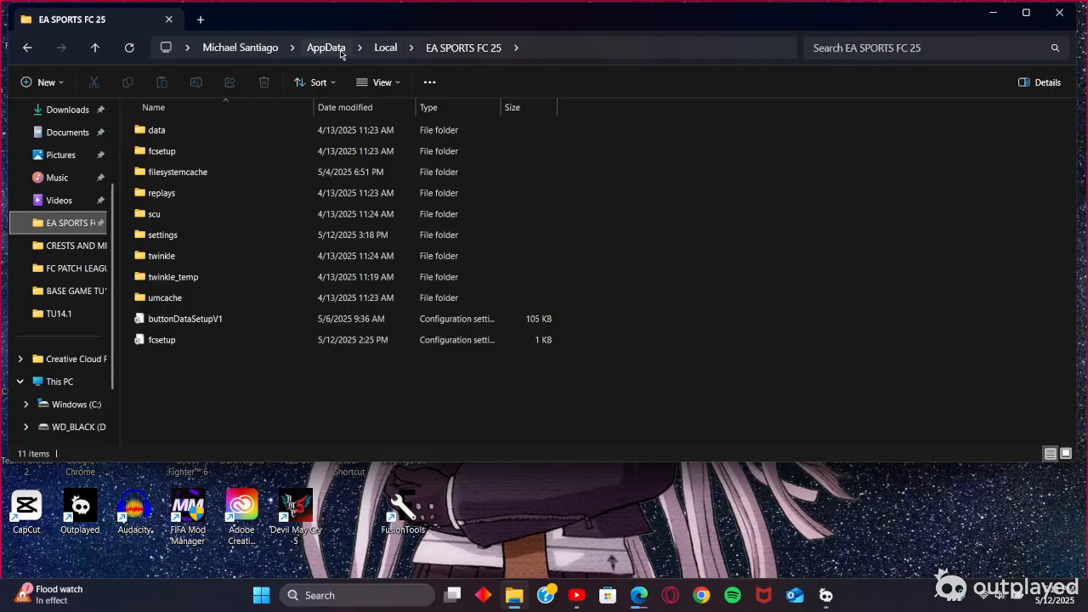
click(384, 47)
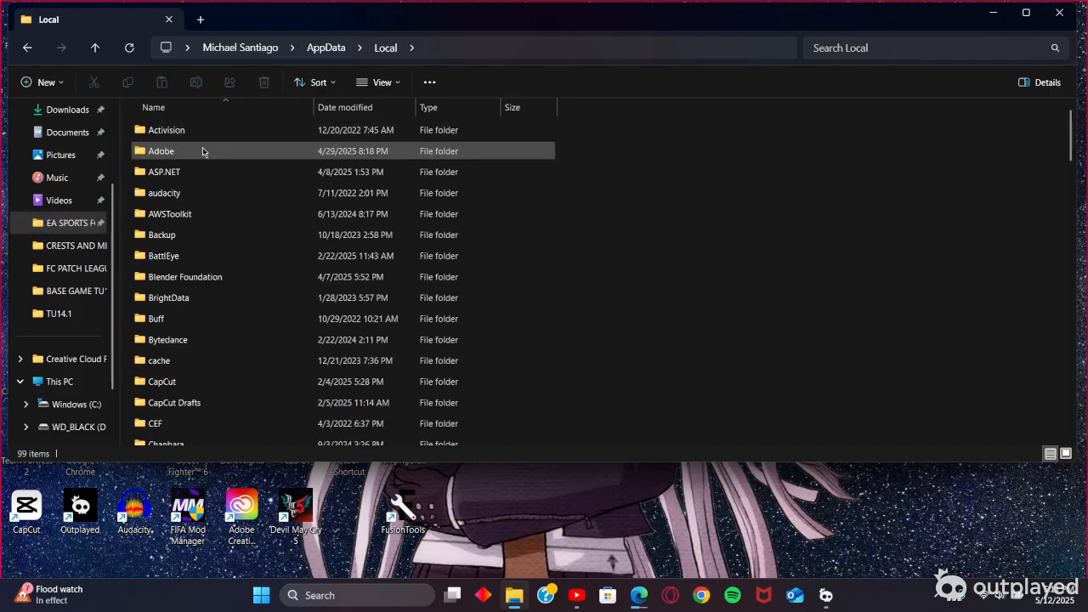
scroll(down, 3)
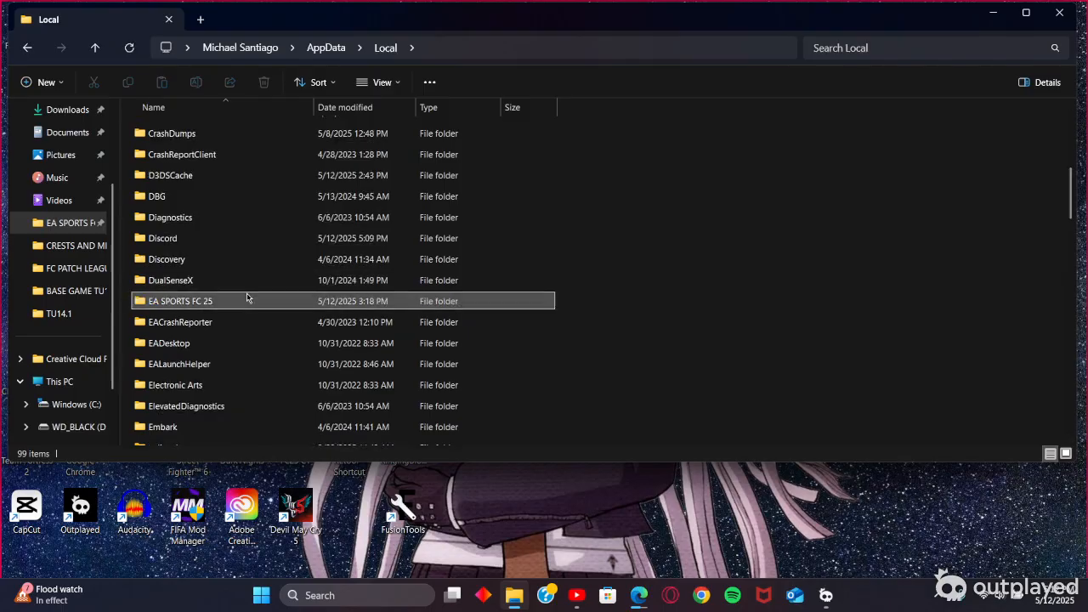
double_click(180, 301)
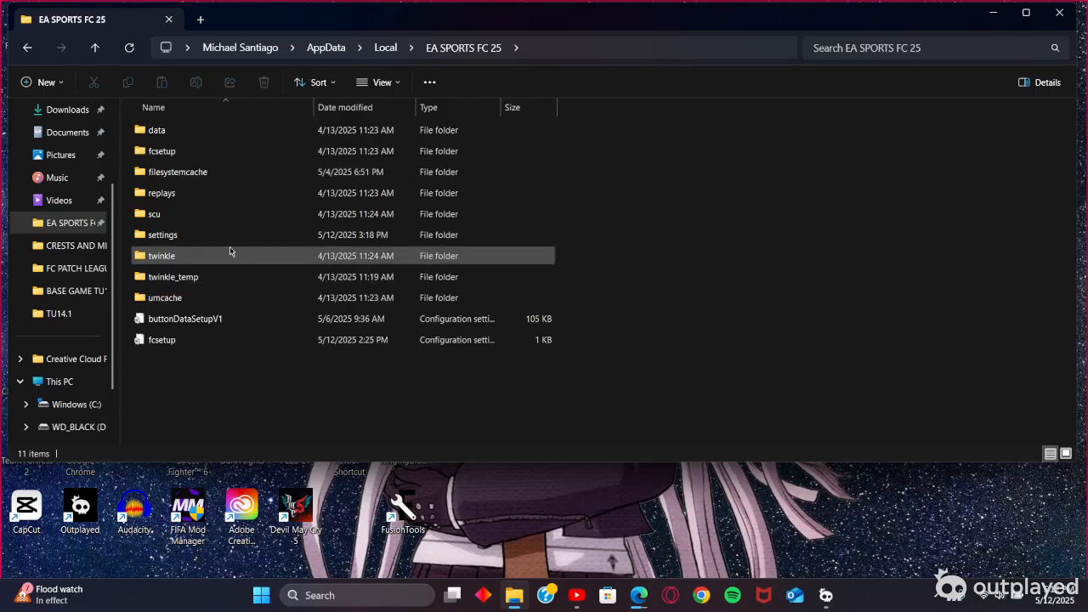
mouse_move(221, 241)
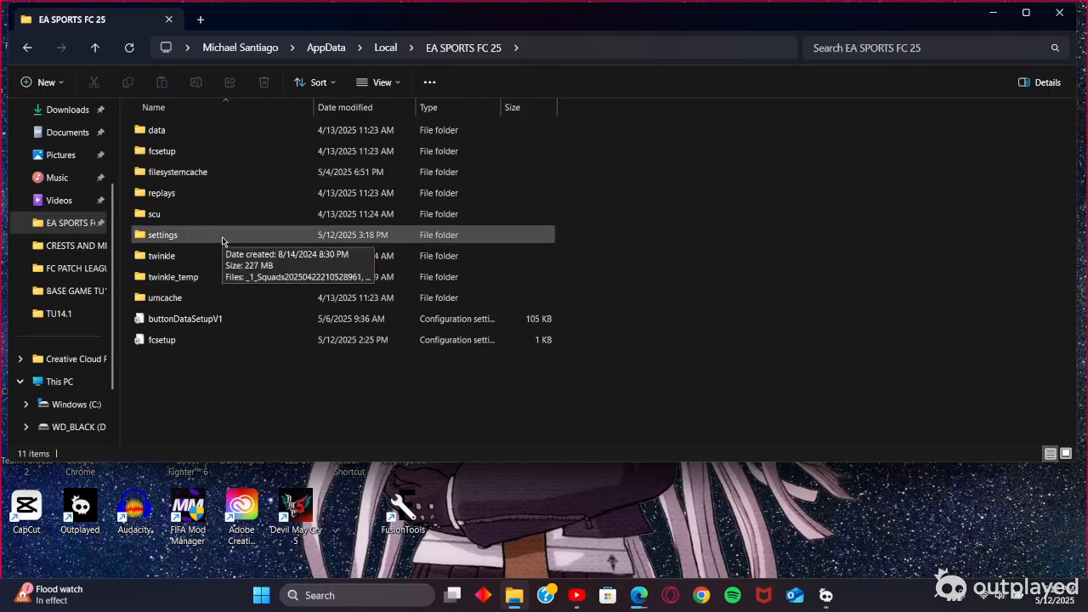
double_click(163, 235)
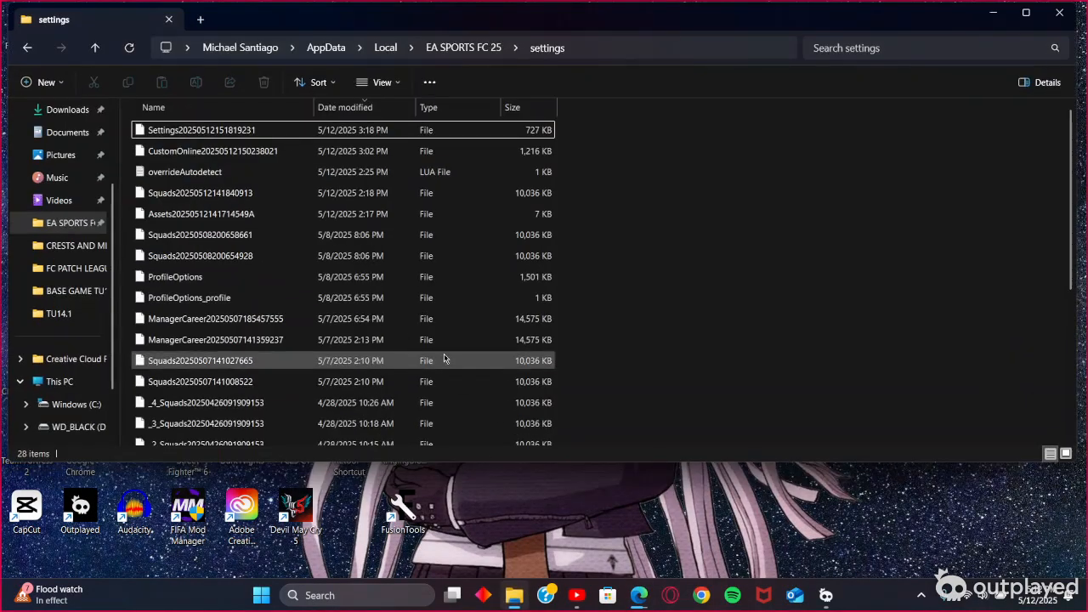
mouse_move(983, 53)
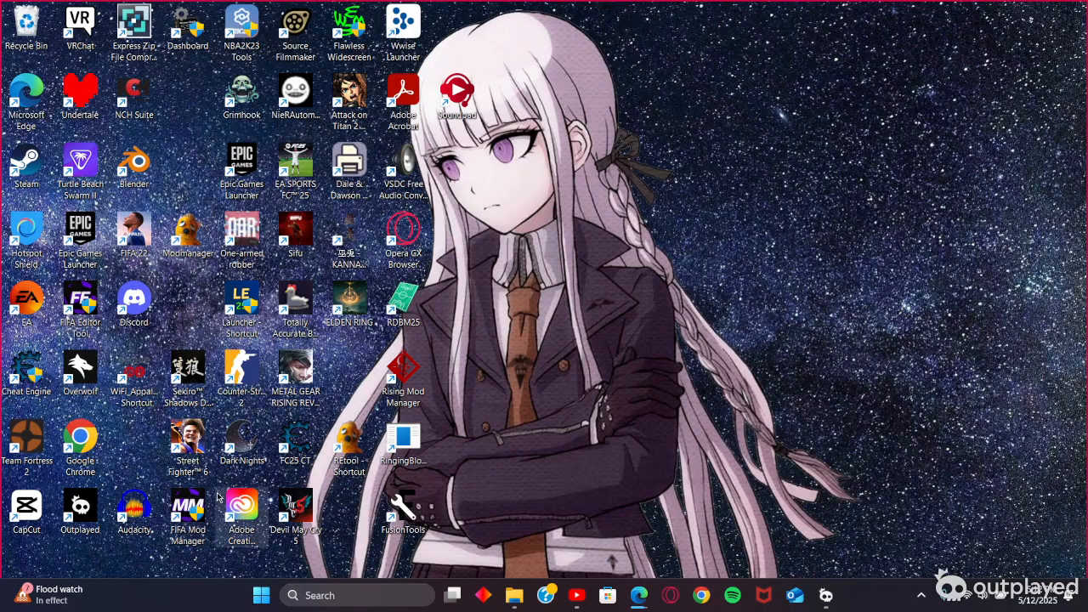
mouse_move(265, 469)
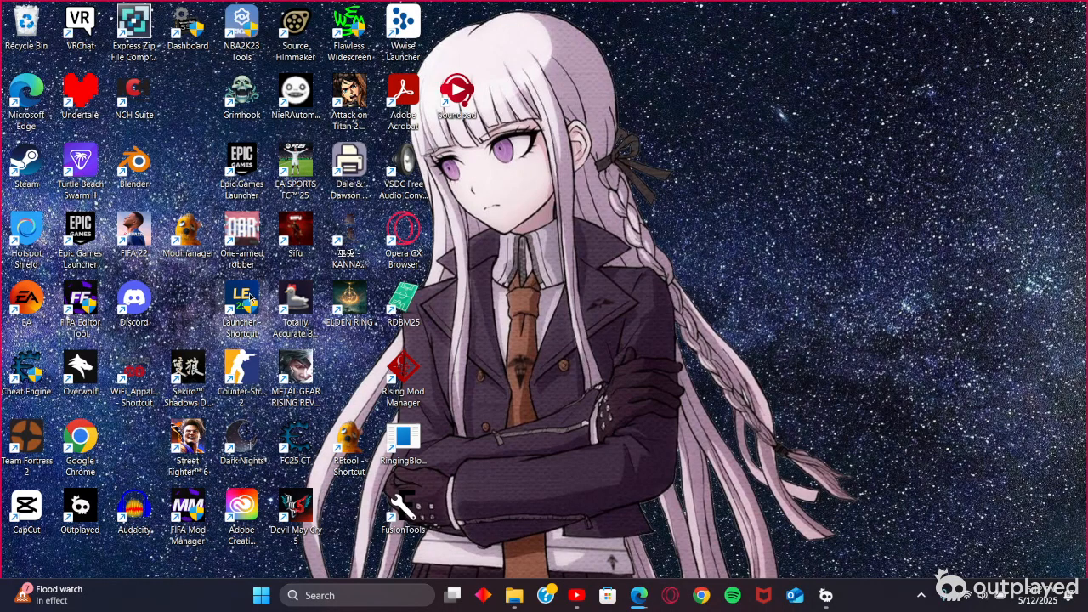
mouse_move(248, 295)
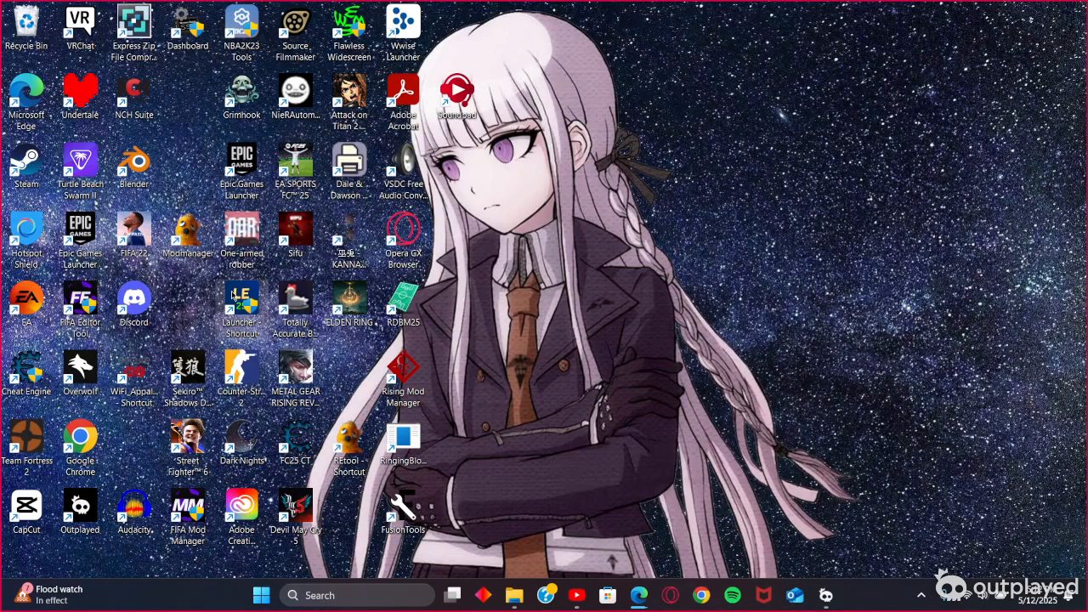
mouse_move(483, 428)
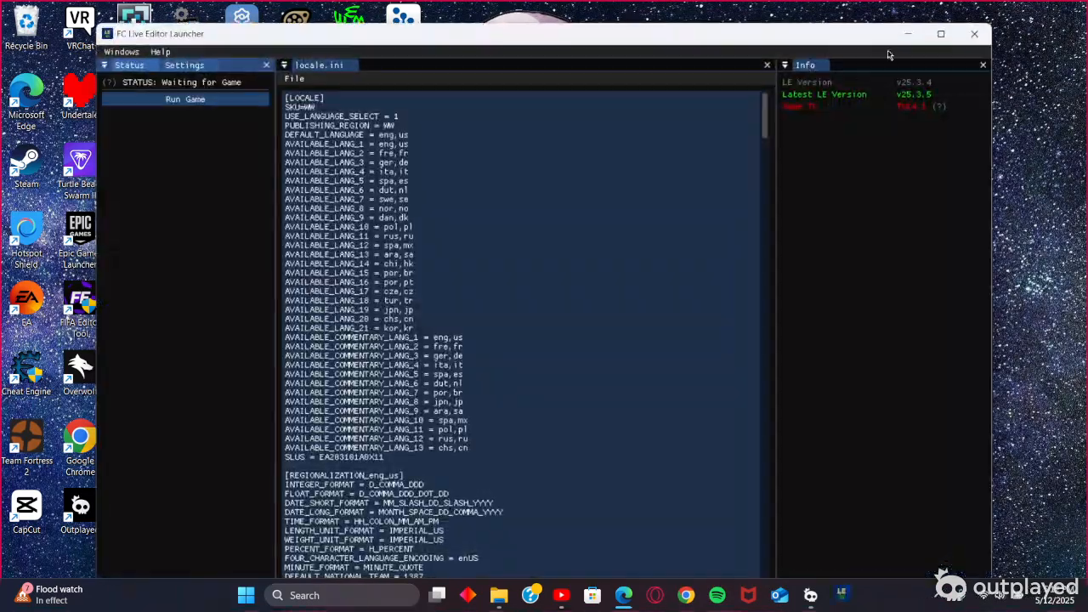
mouse_move(914, 106)
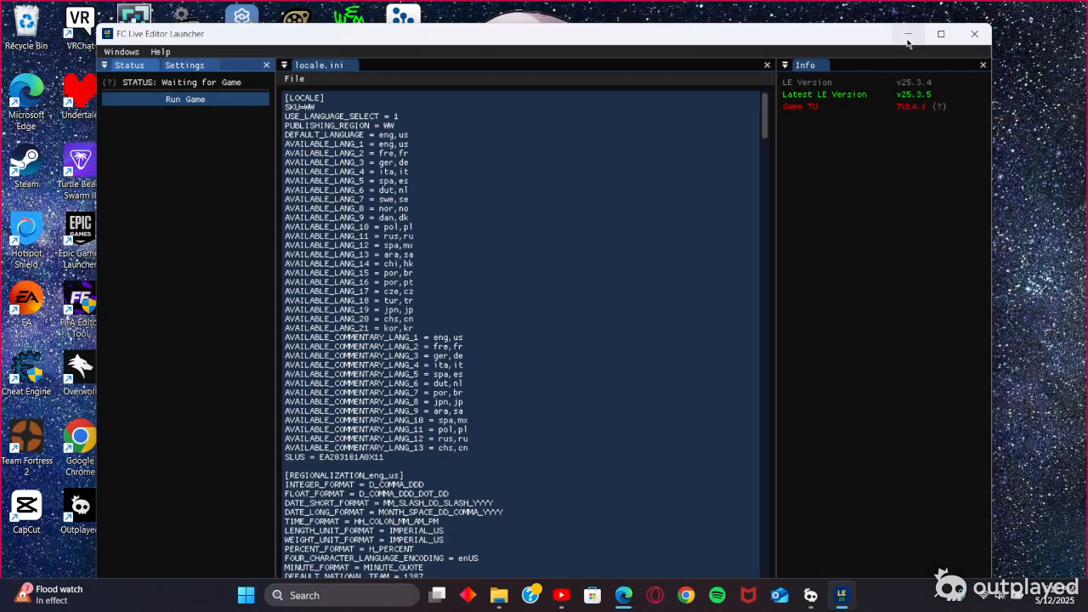
Step: Minimise the FC Live Editor Launcher while it waits for the game
click(908, 34)
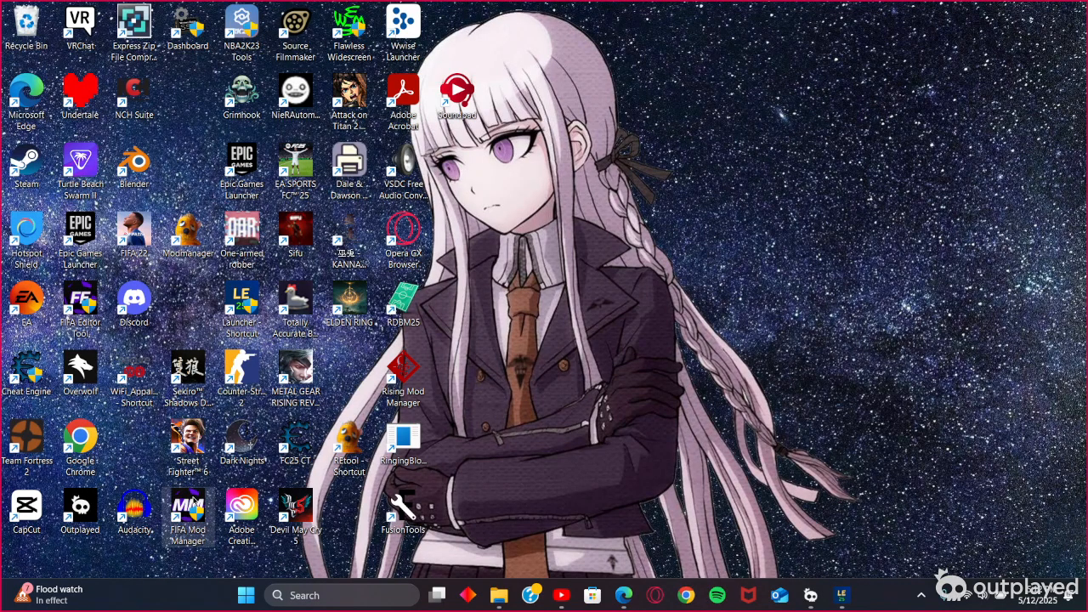
mouse_move(189, 500)
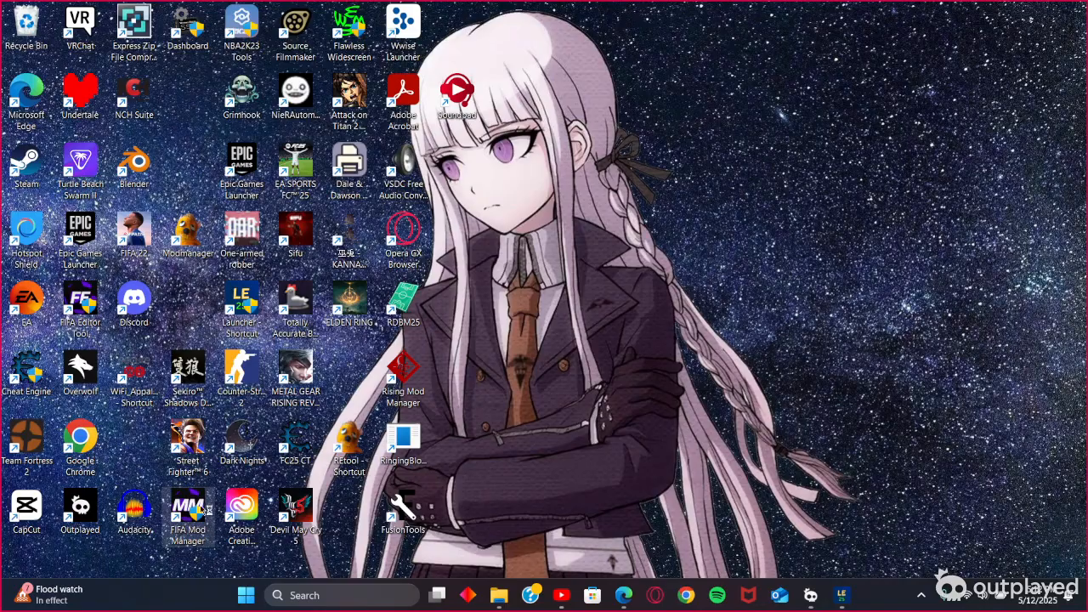
mouse_move(597, 551)
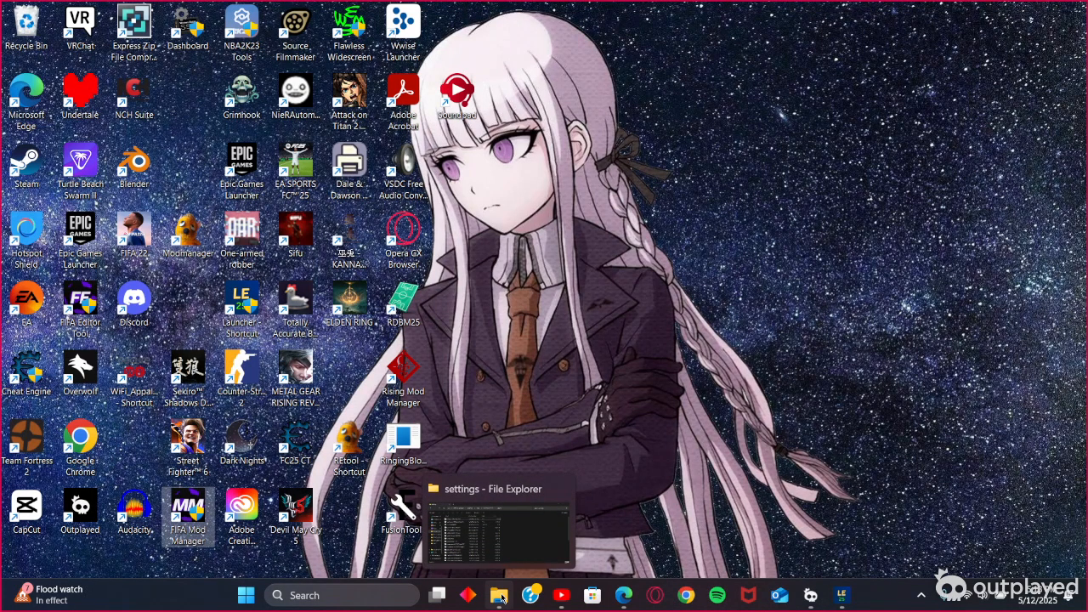
mouse_move(470, 428)
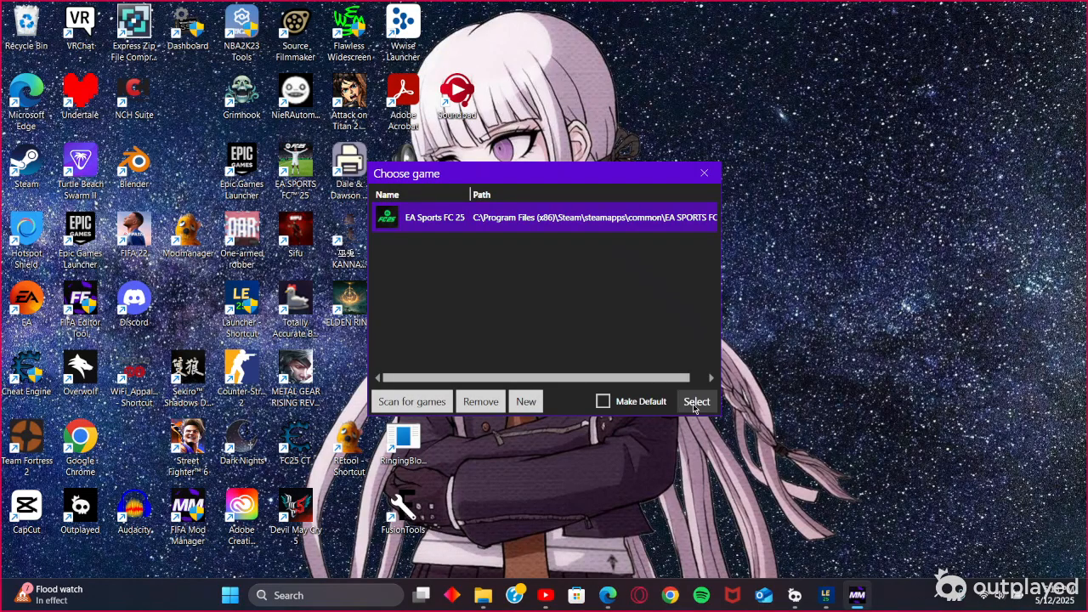
Step: Select EA Sports FC 25 as the managed game and review the mod list
click(695, 401)
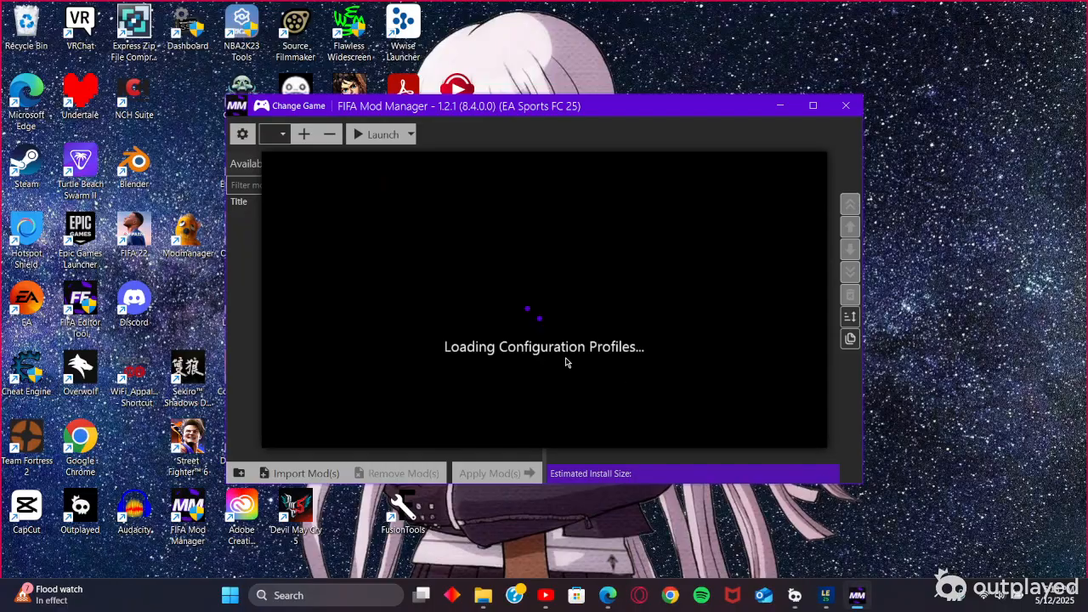
mouse_move(604, 340)
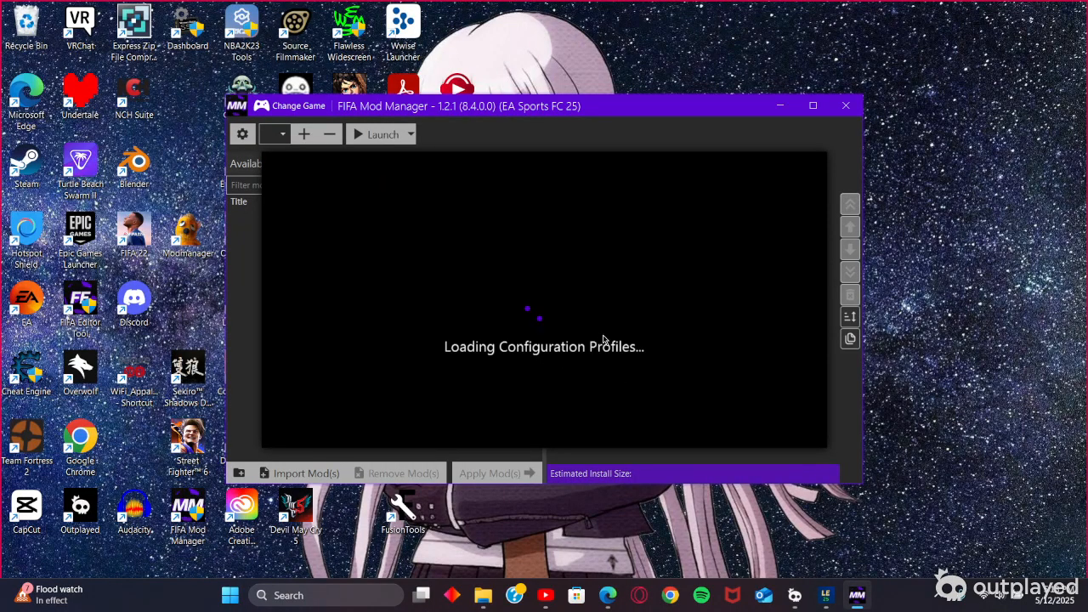
mouse_move(814, 211)
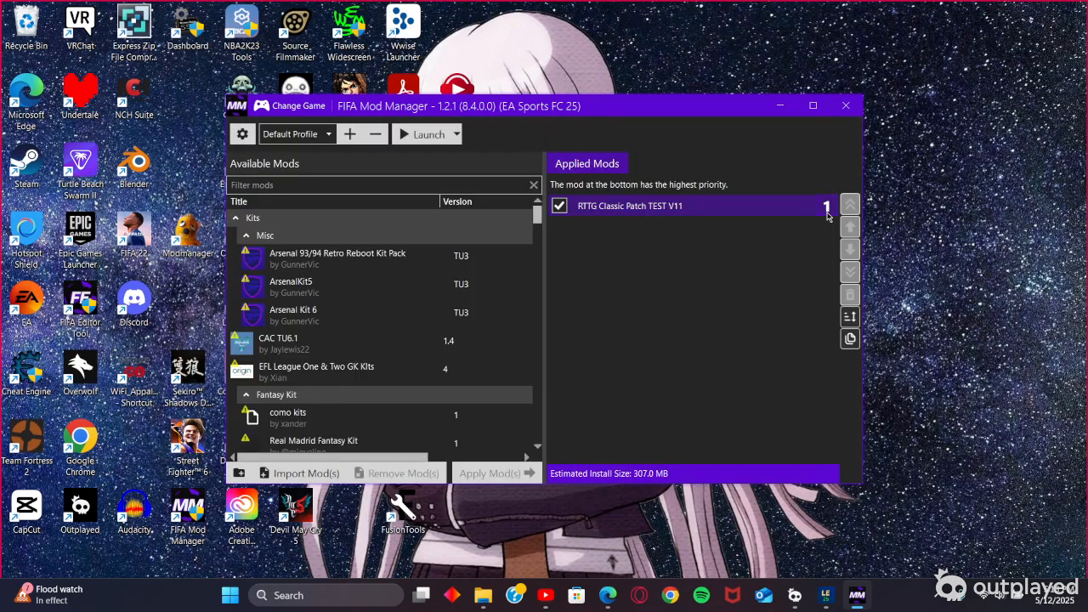
scroll(down, 3)
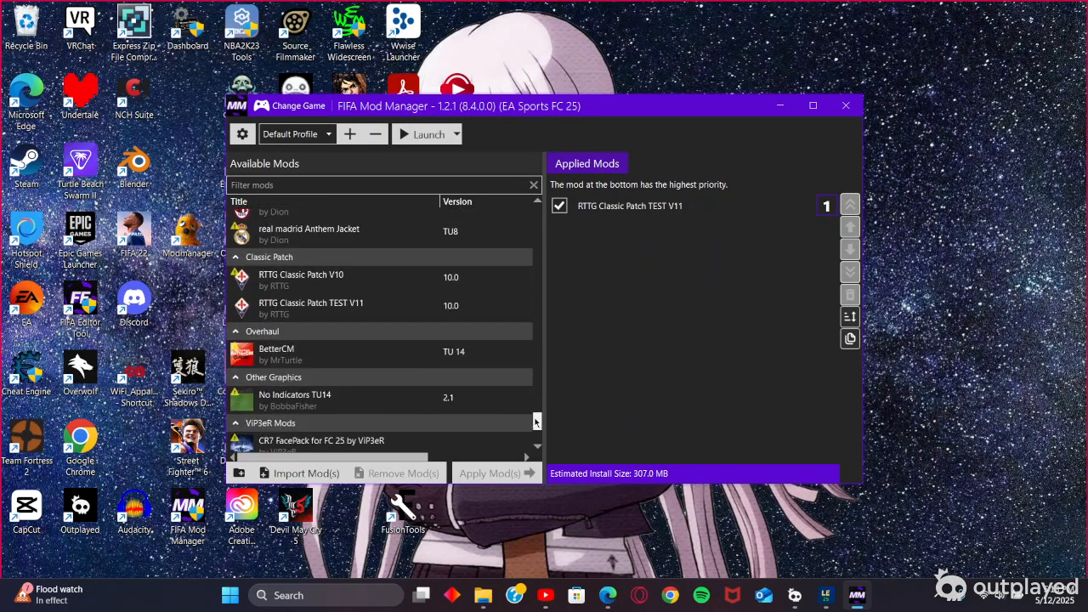
scroll(down, 3)
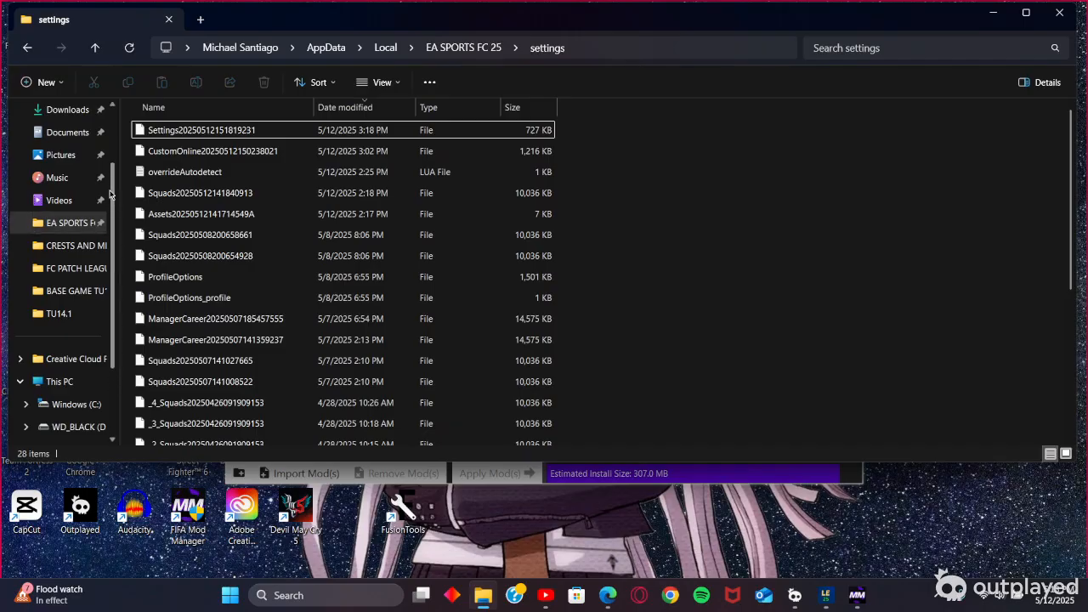
Step: Extract the RTTG Classic Patch V11 zip inside the FC25 Raw Files and Mods folder
click(68, 154)
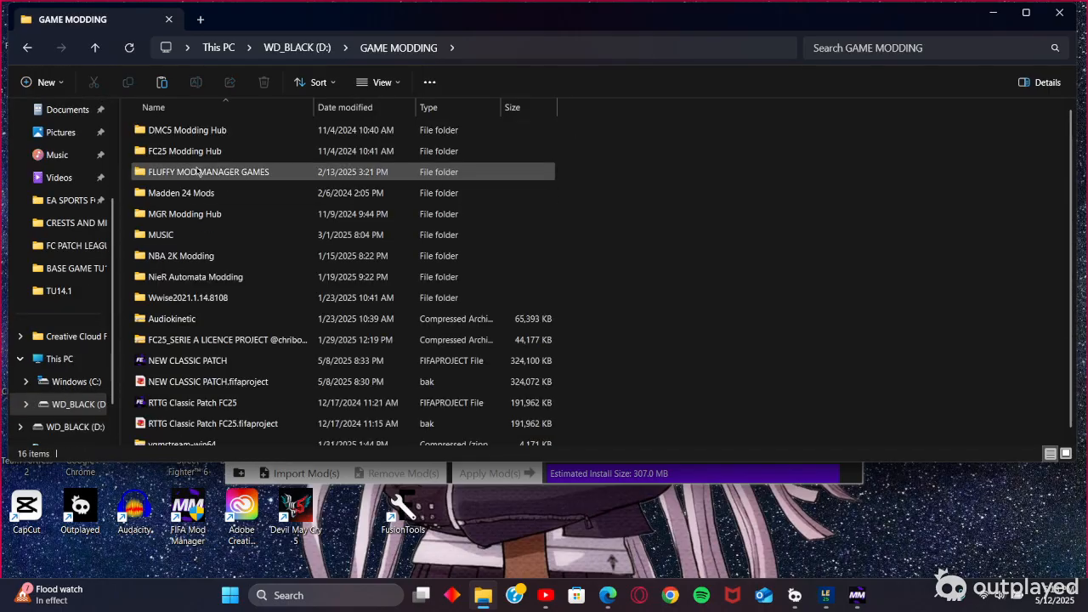
double_click(184, 149)
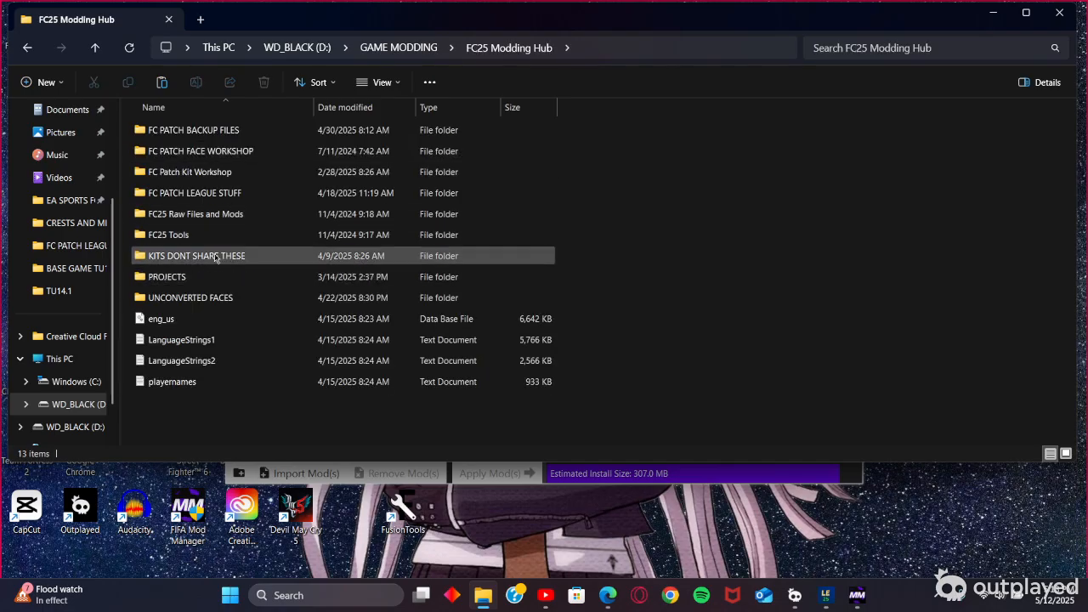
click(196, 214)
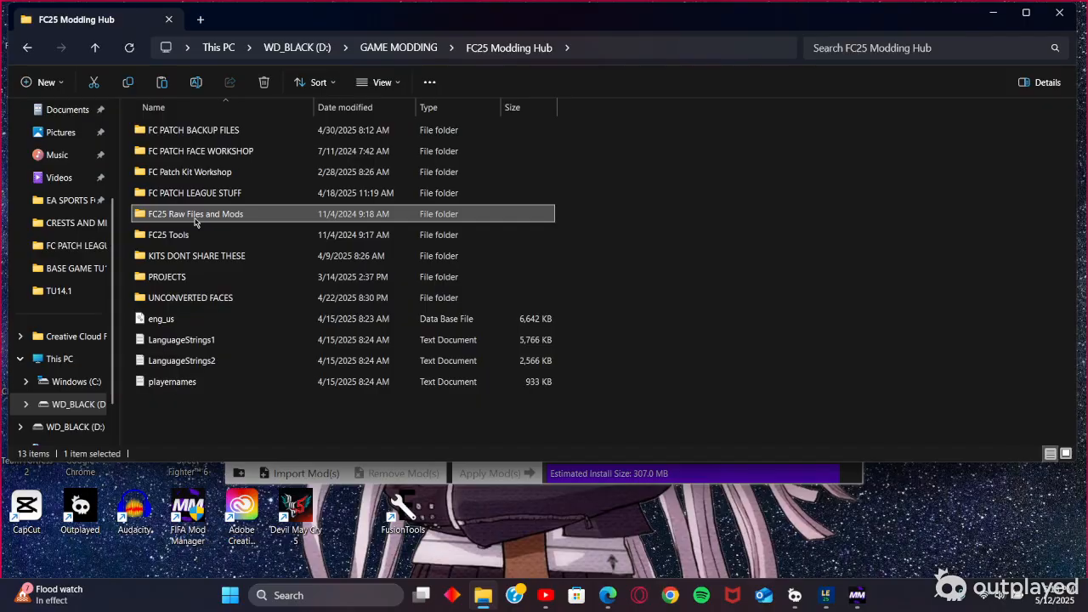
double_click(195, 214)
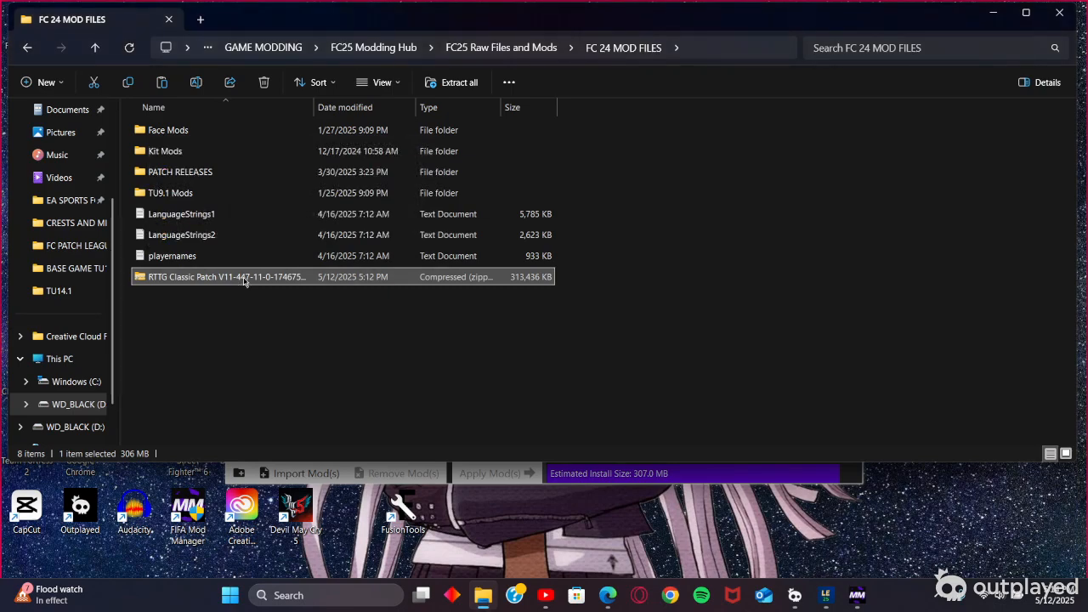
click(459, 82)
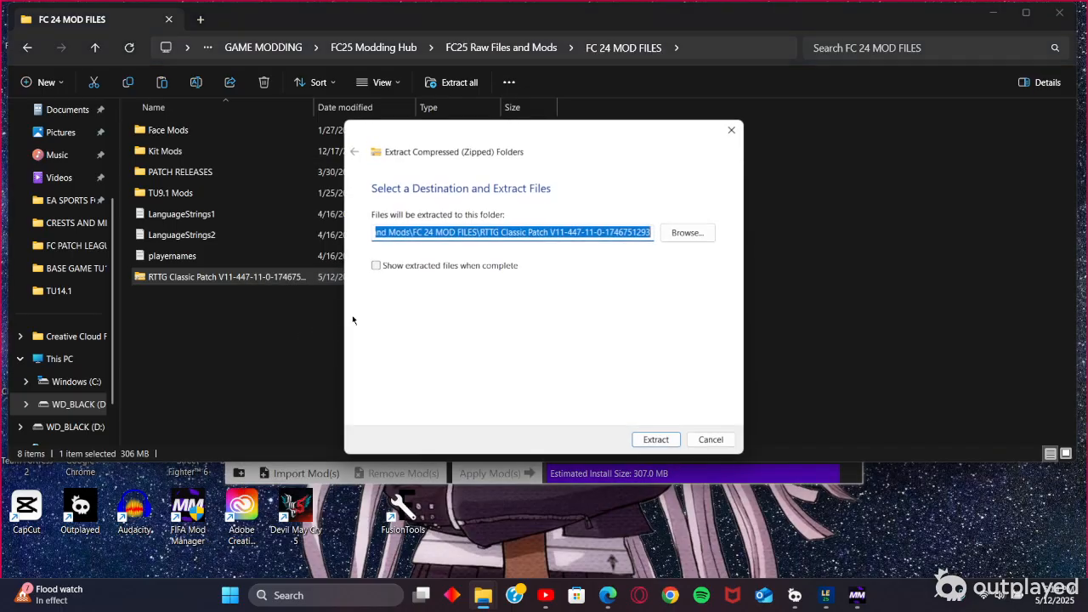
click(657, 439)
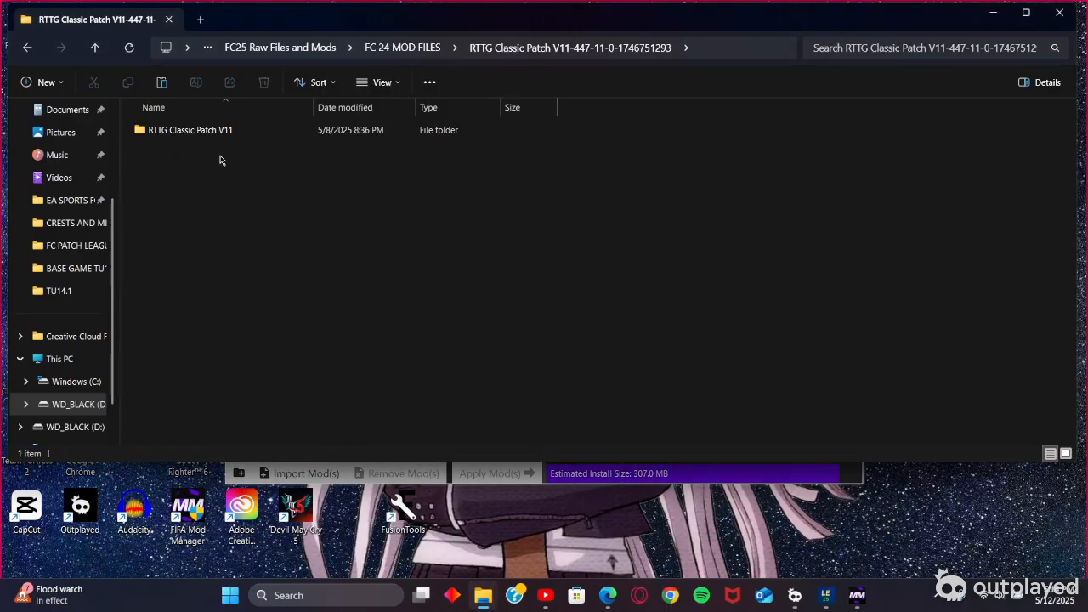
Step: Import the RTTG Classic Patch for EAFC 25 V11.fifamod file into the manager
double_click(191, 129)
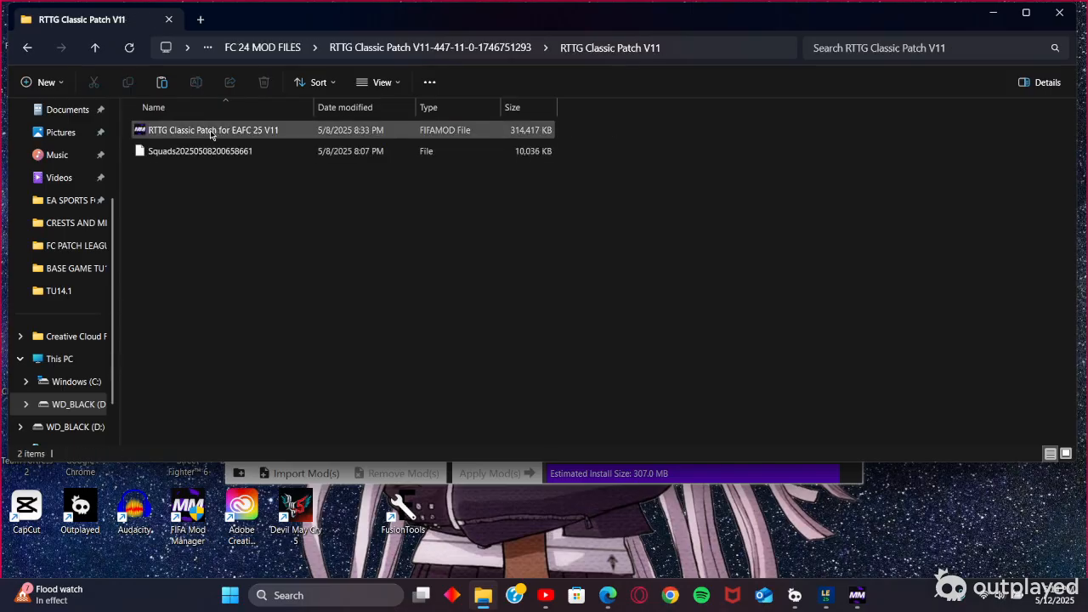
mouse_move(212, 130)
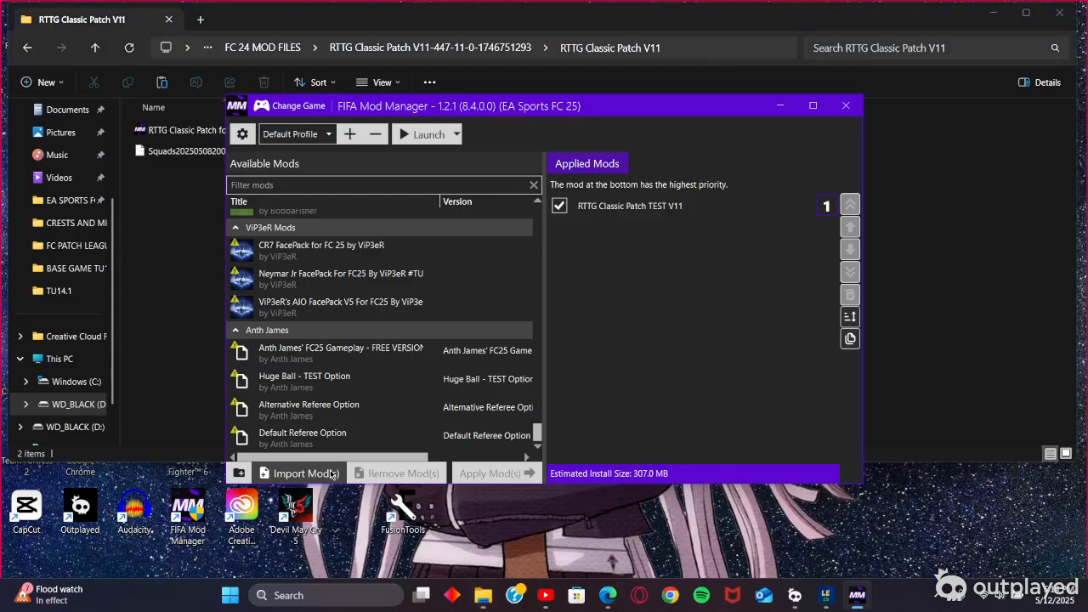
click(299, 473)
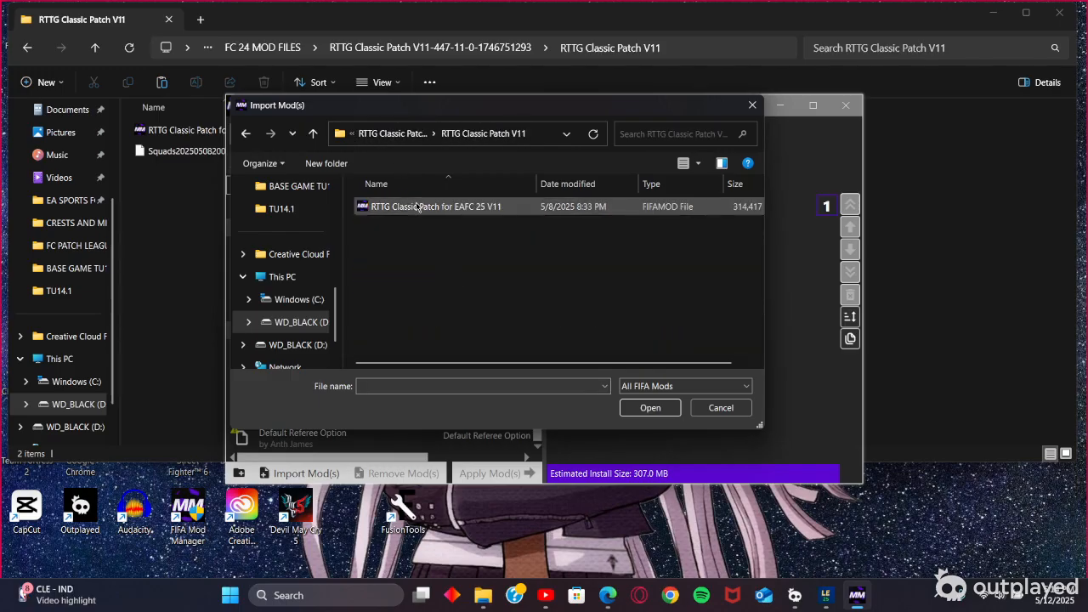
click(649, 408)
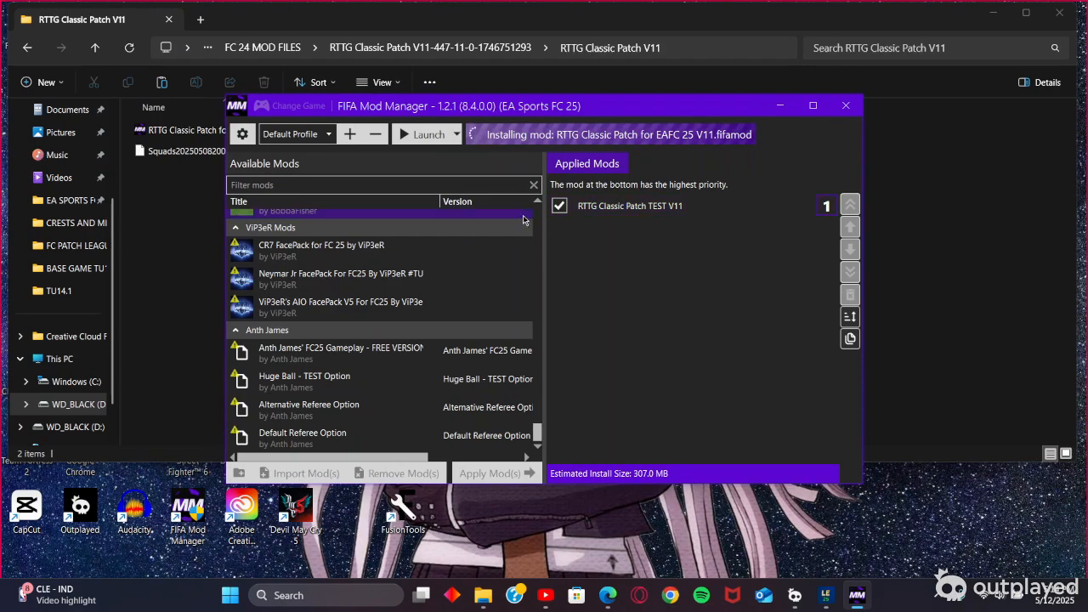
click(322, 250)
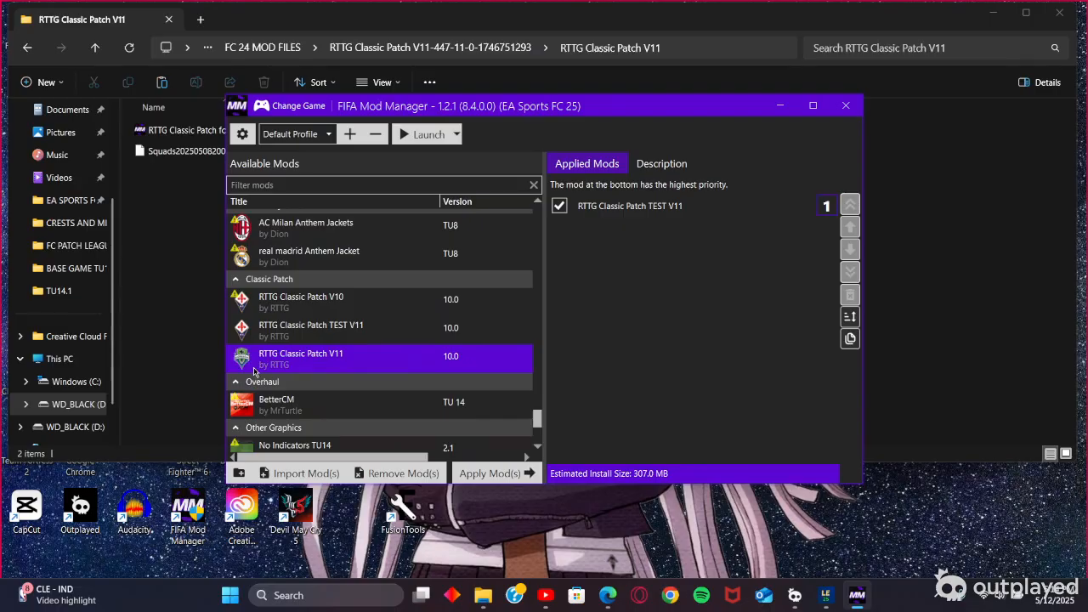
mouse_move(252, 368)
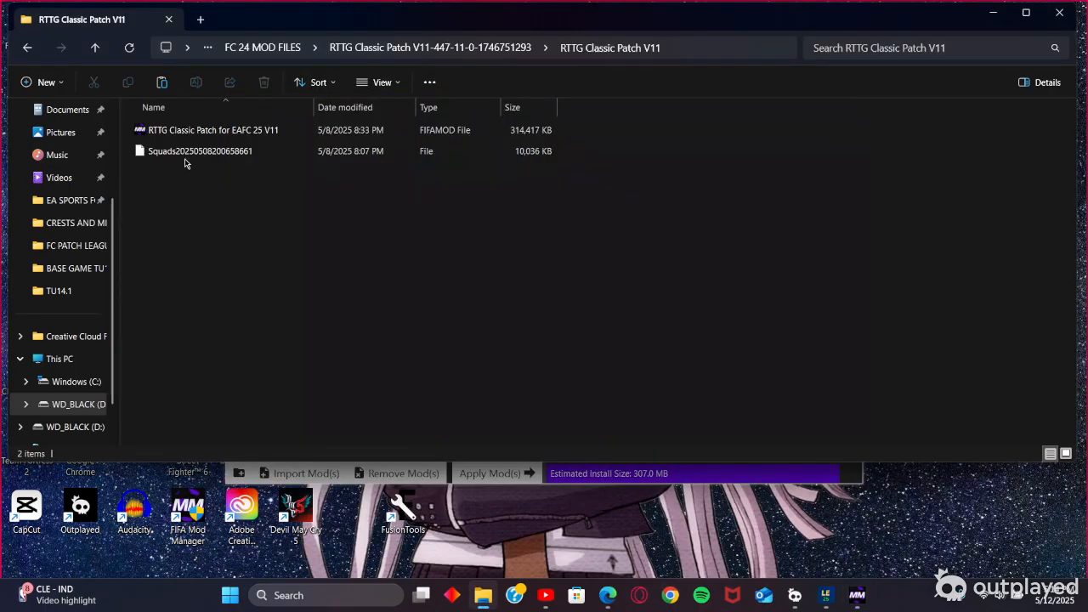
Step: Copy the patch's Squads file into AppData\Local\EA SPORTS FC 25\settings
click(200, 150)
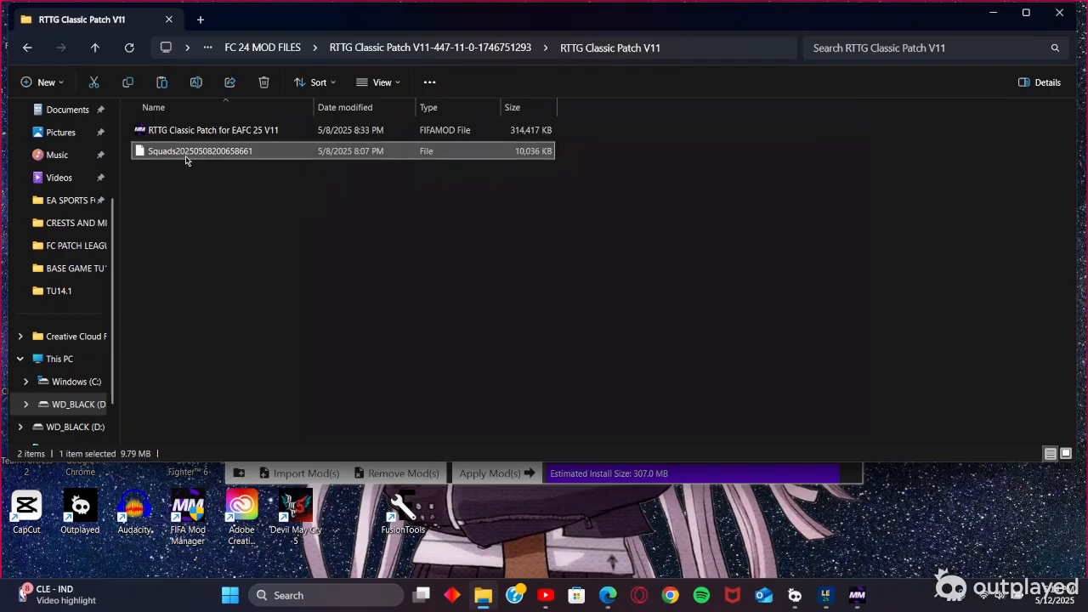
mouse_move(128, 82)
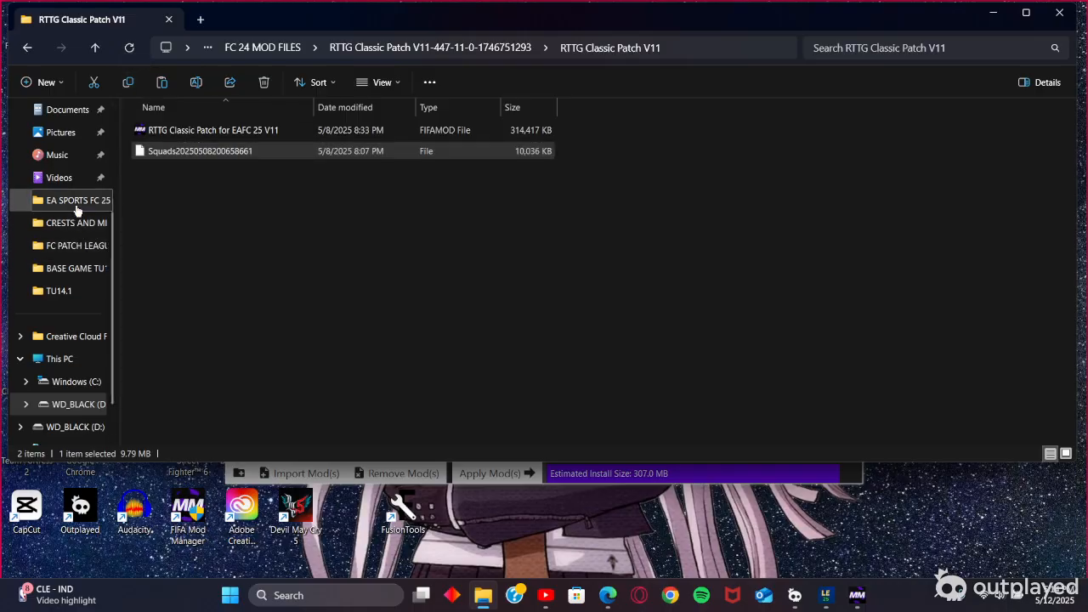
click(78, 200)
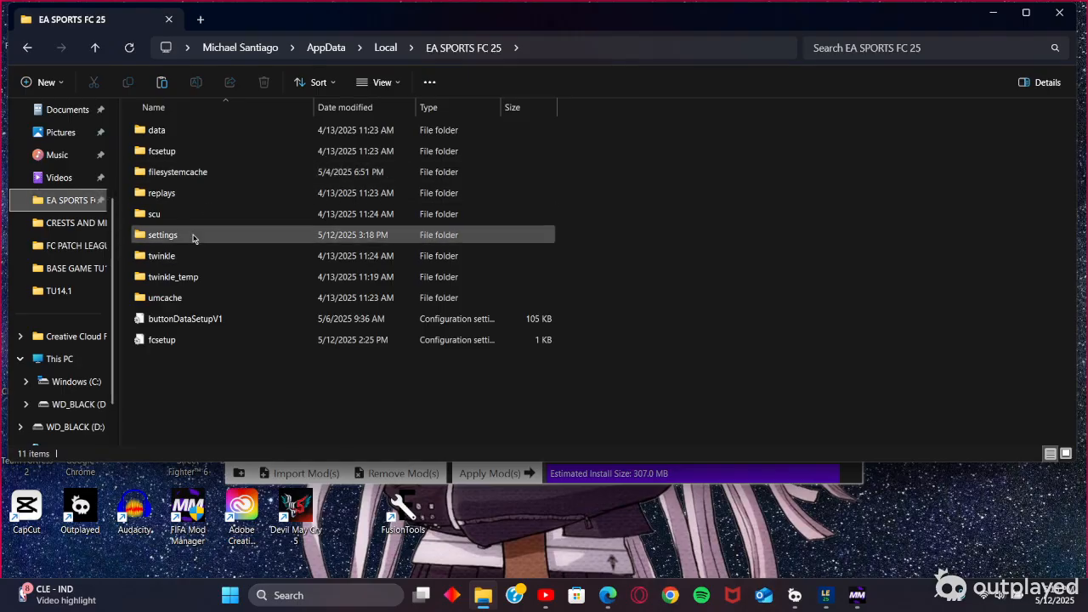
double_click(162, 234)
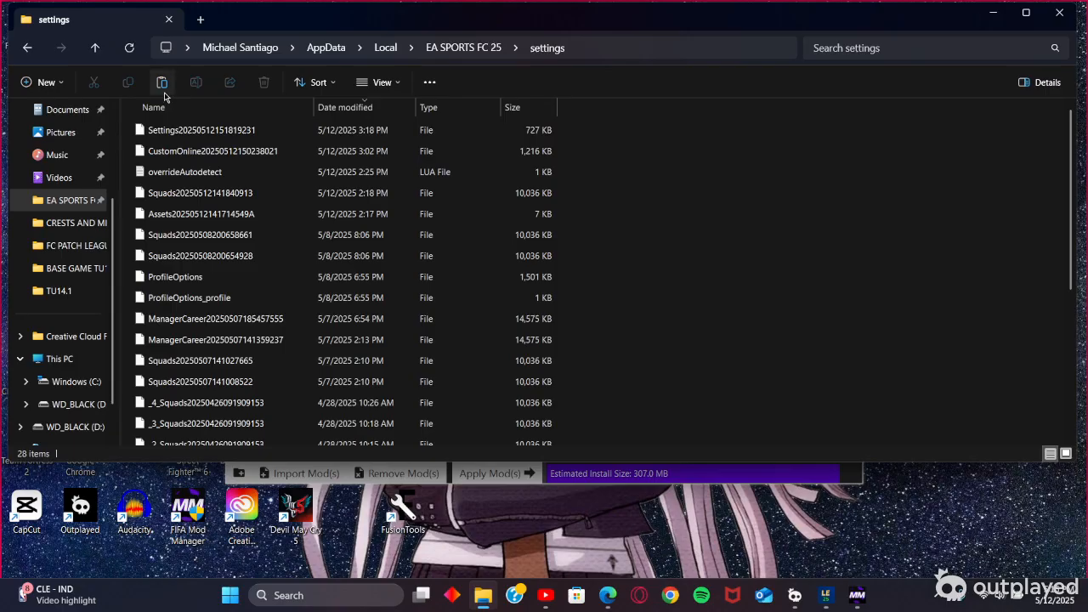
click(162, 82)
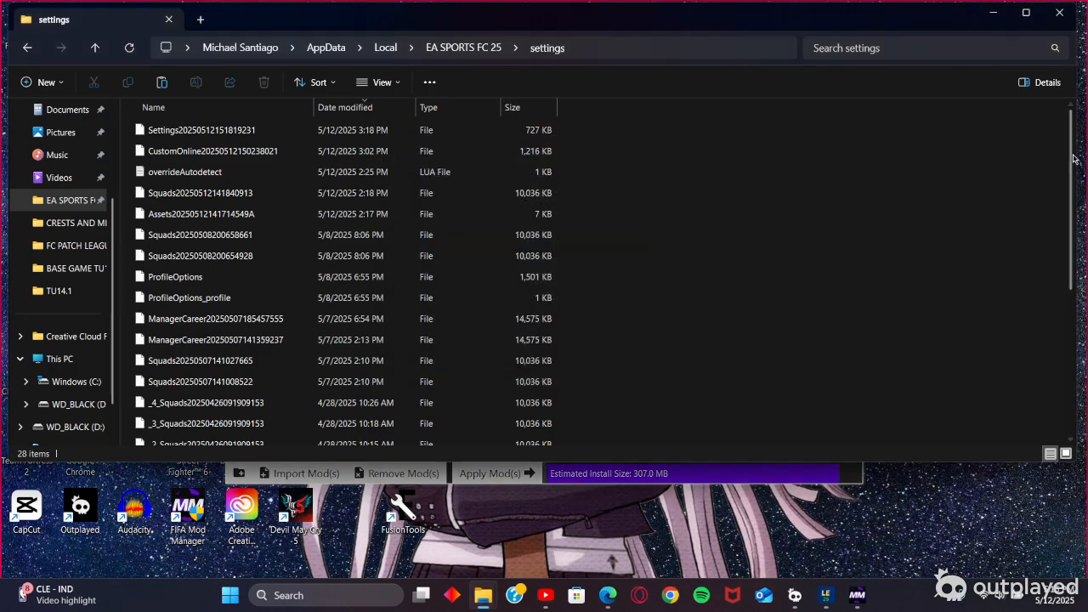
mouse_move(1017, 48)
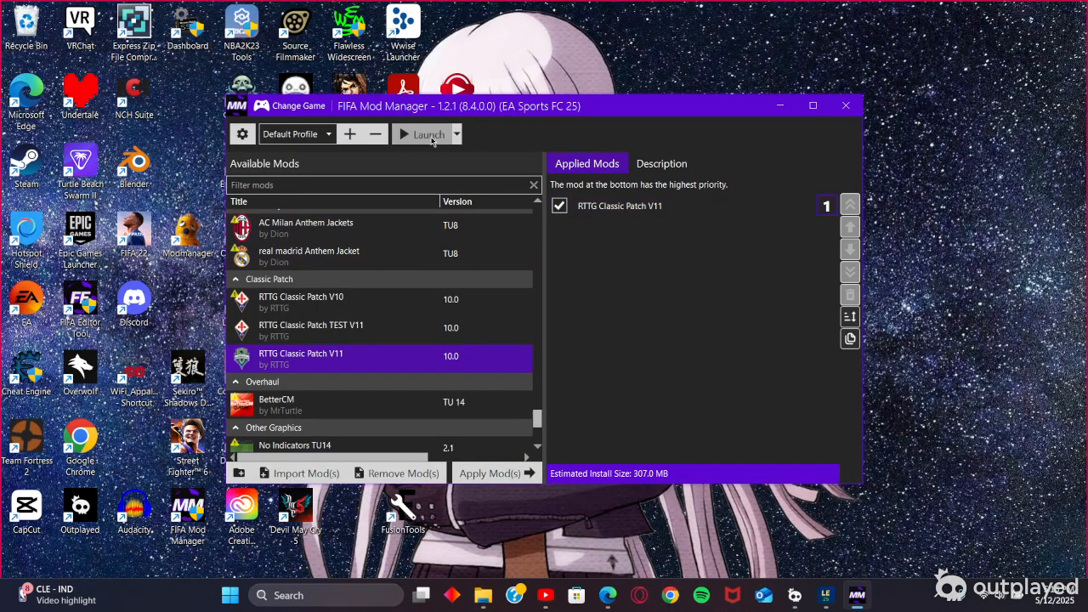
Step: Launch EA Sports FC 25 from FIFA Mod Manager with the patch applied
click(490, 472)
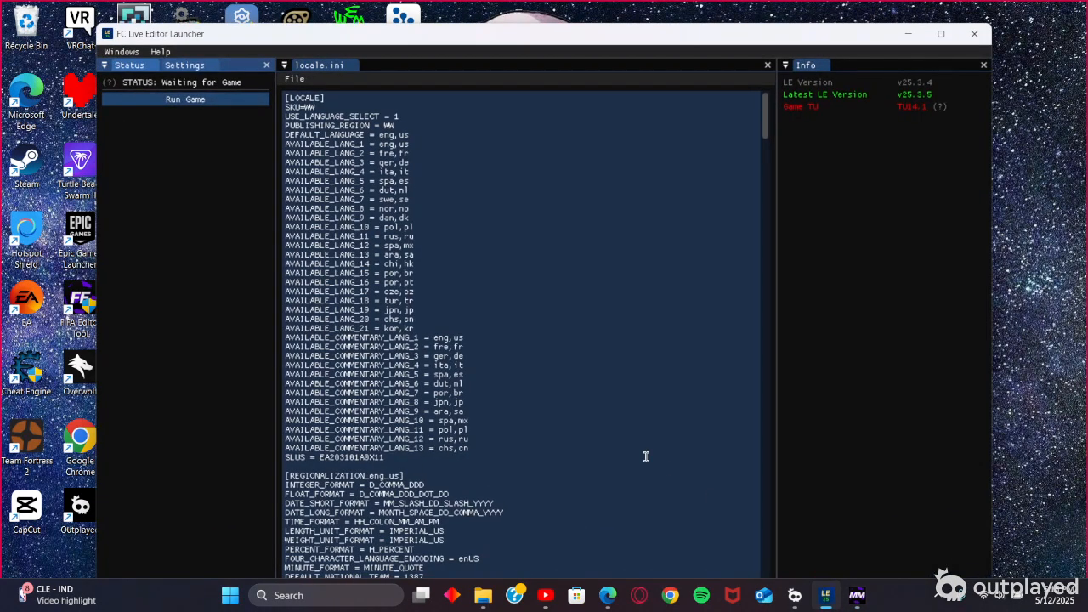
click(490, 473)
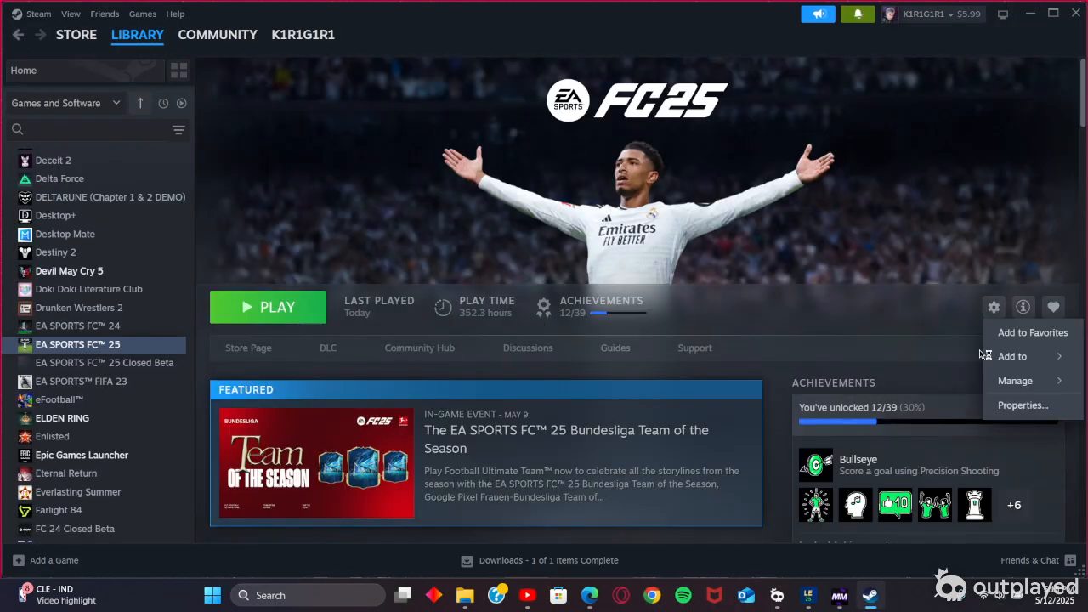
Step: Verify the game's Steam launch options read -dataPath FIFAModData, then close Properties
click(1023, 404)
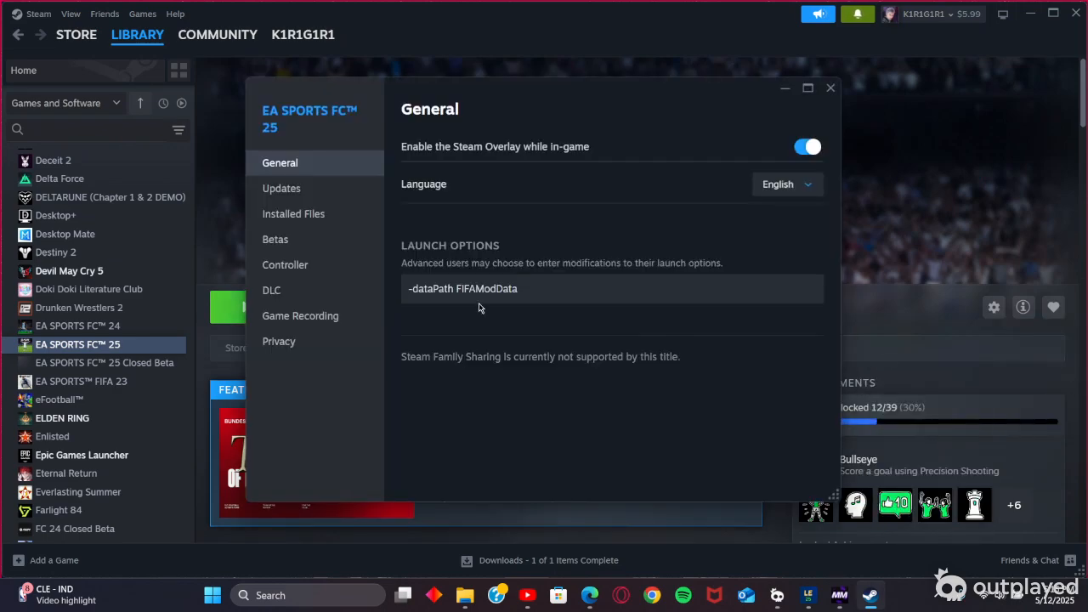
click(531, 289)
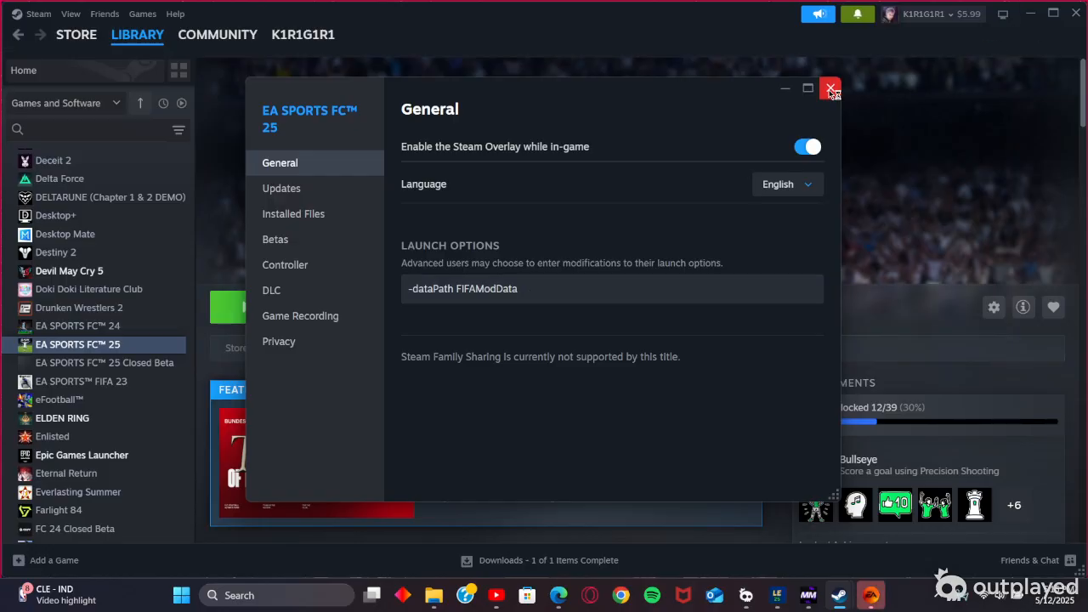
click(830, 88)
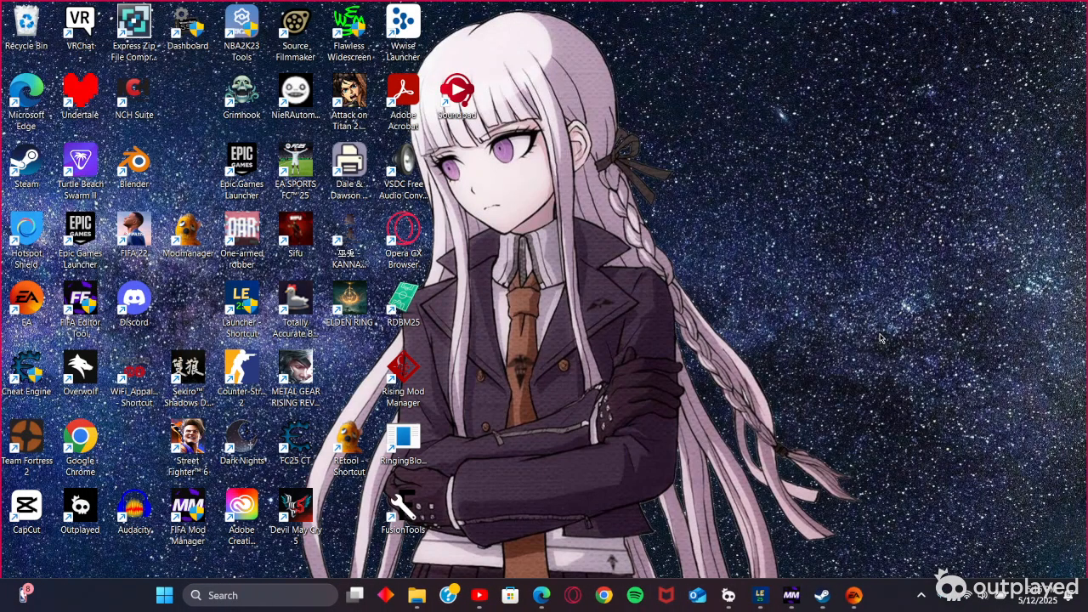
mouse_move(877, 348)
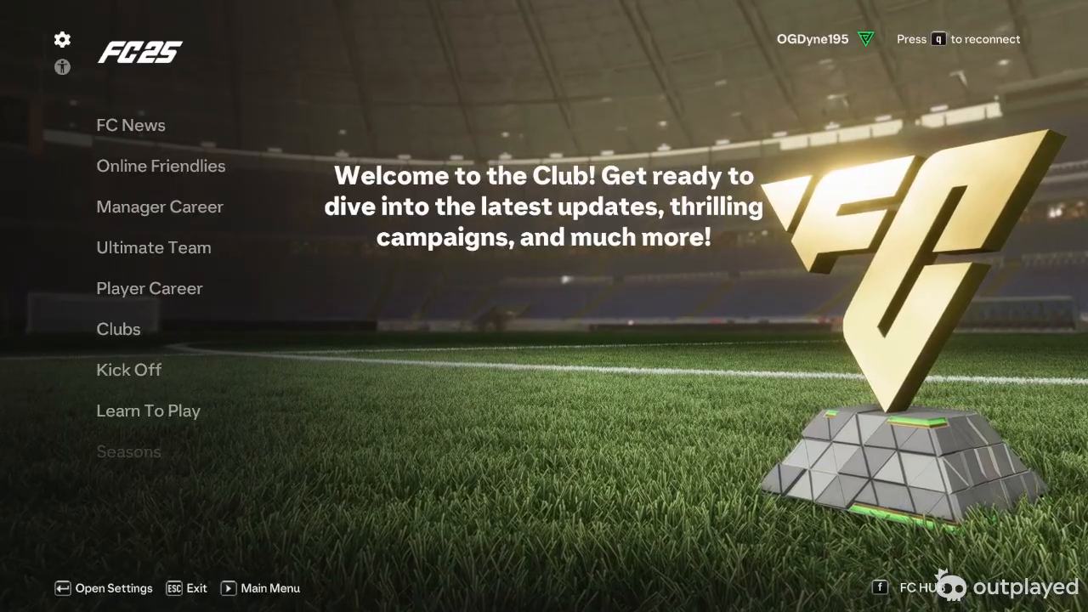
Step: Load the patch squads from Customise > Profile, confirming the RTTG CLASSIC PATCH BACKUP overwrite
click(62, 39)
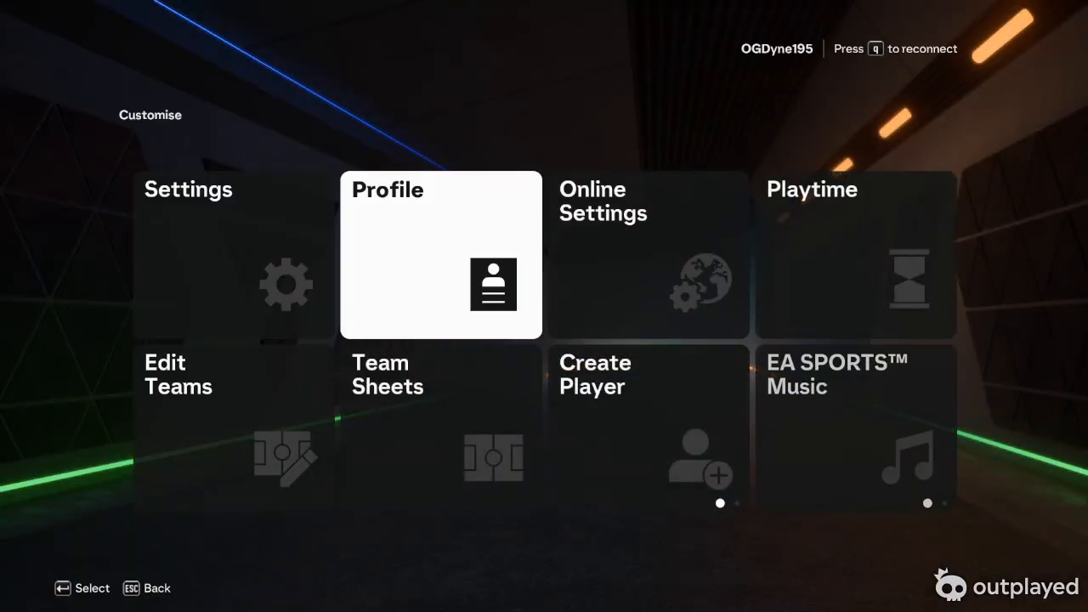
click(440, 255)
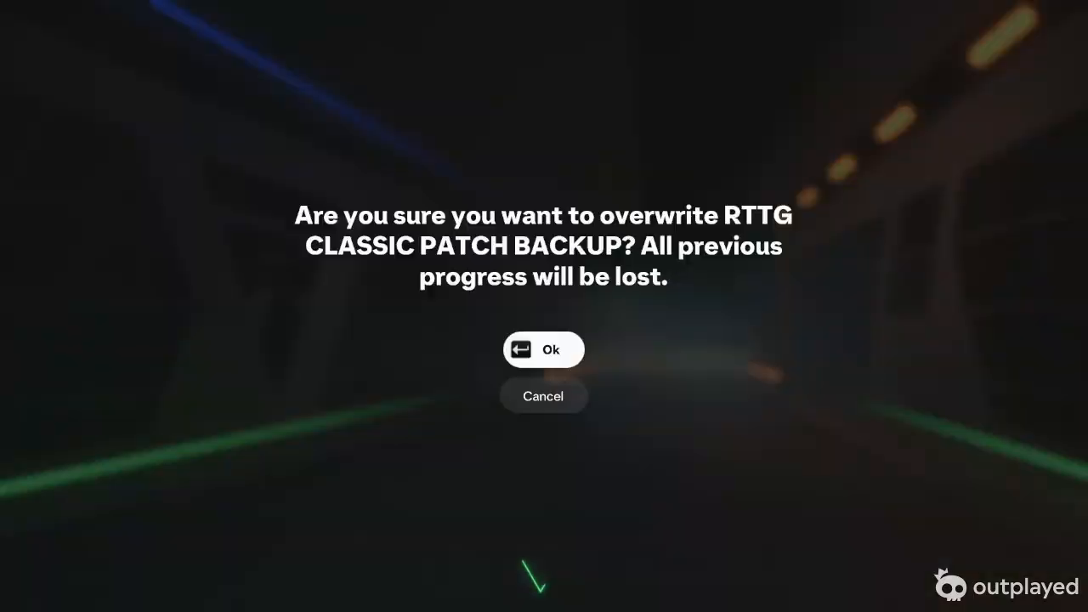
click(544, 350)
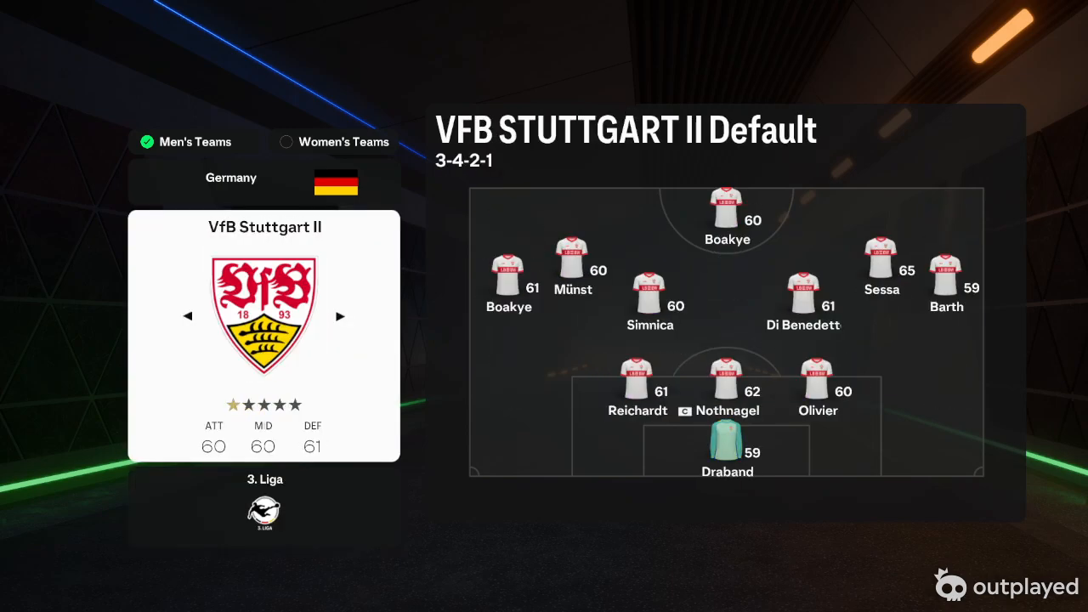
Step: Browse SC Verl, Offenbach, Mainz 05, Alianza Lima, Beijing FC and Wanderers across 3. Liga, Bundesliga, CONMEBOL and China PR
click(340, 314)
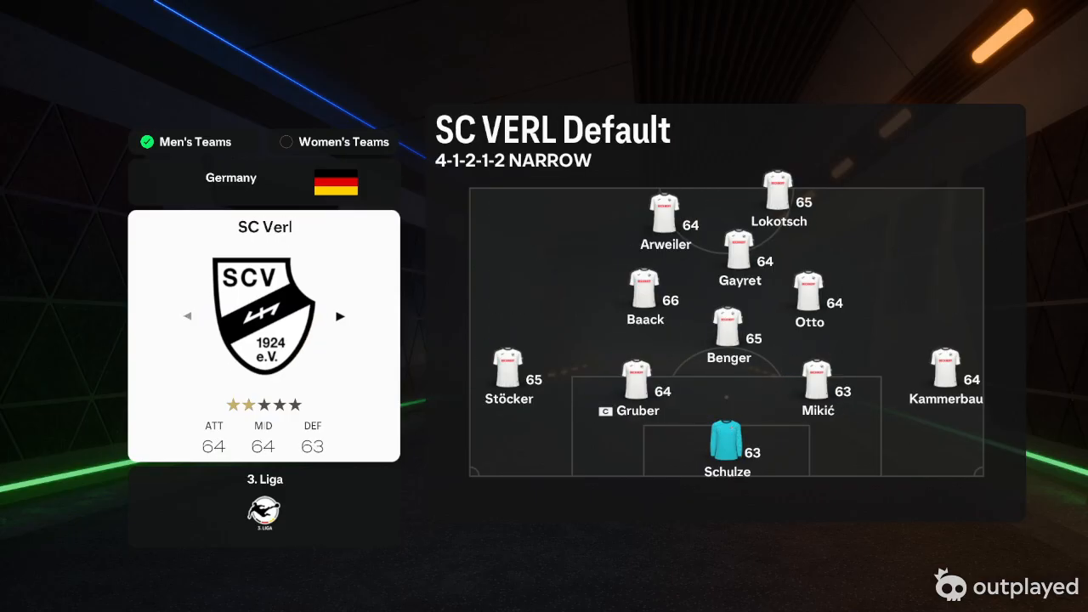
click(340, 317)
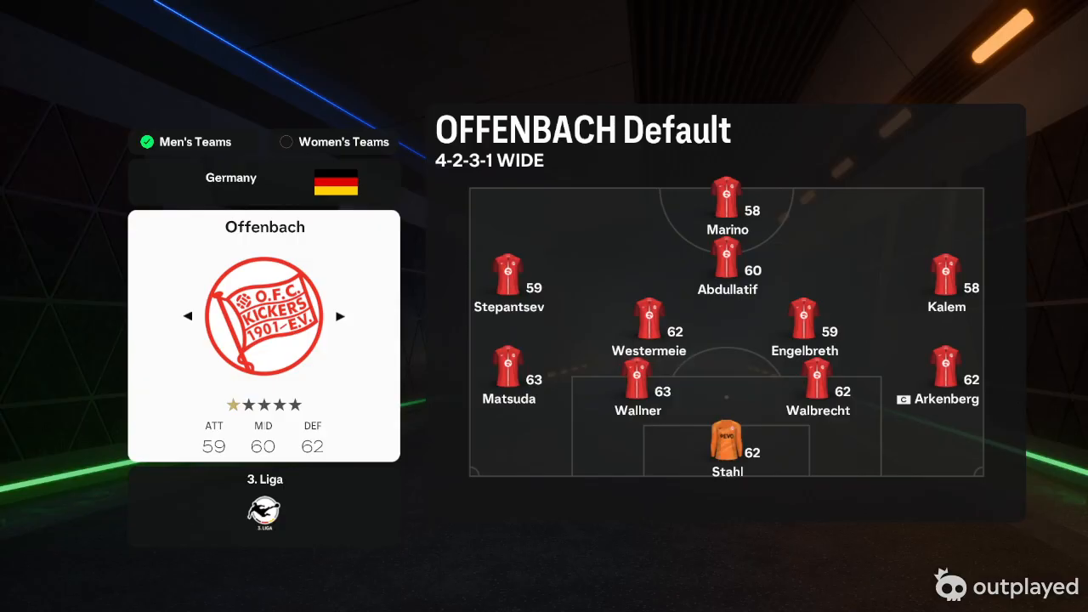
click(340, 314)
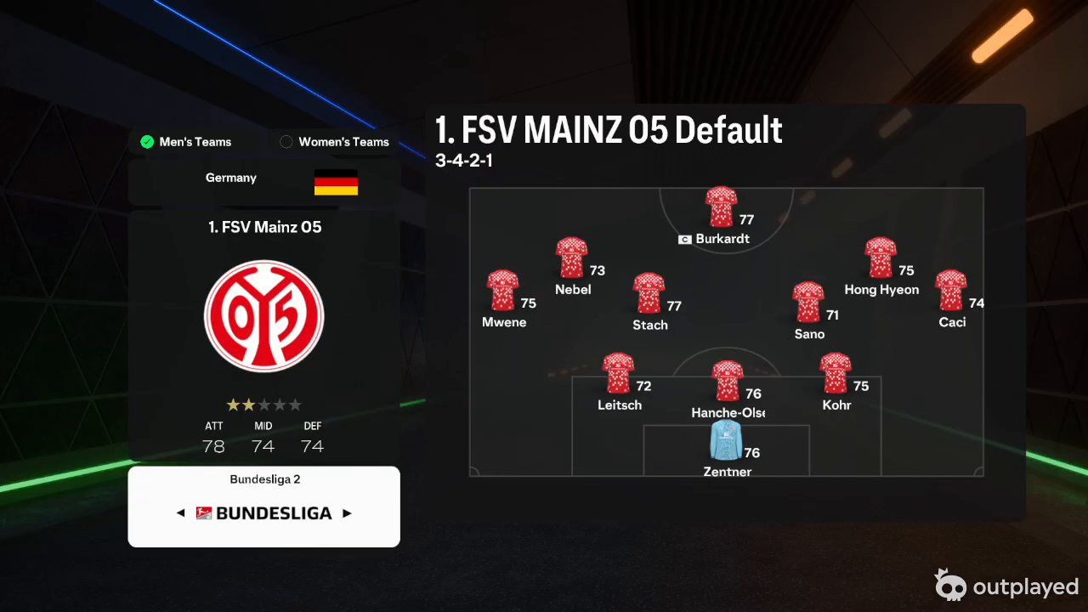
click(340, 316)
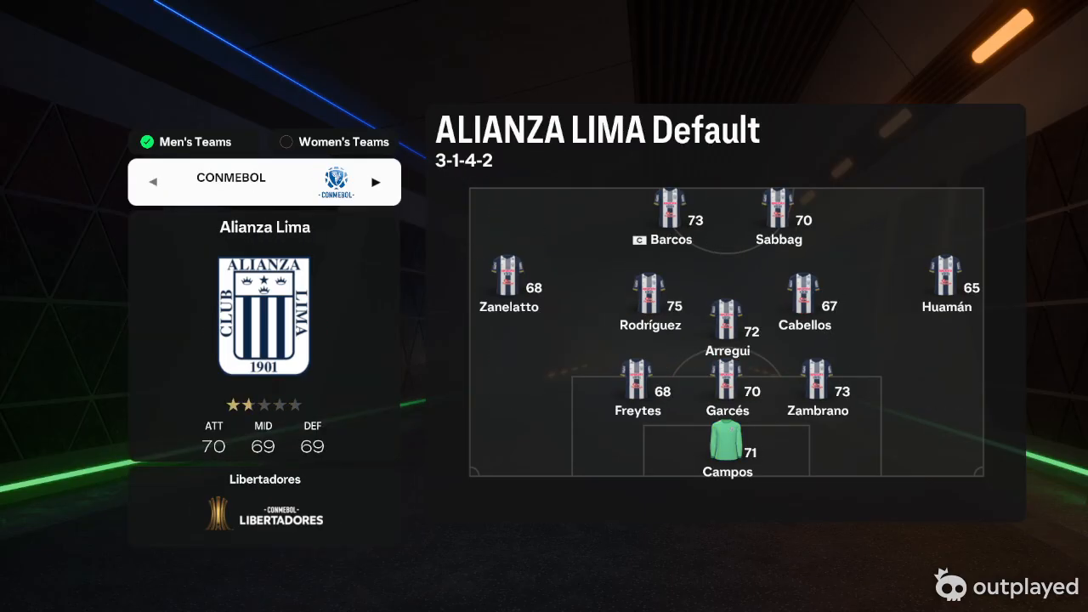
click(374, 182)
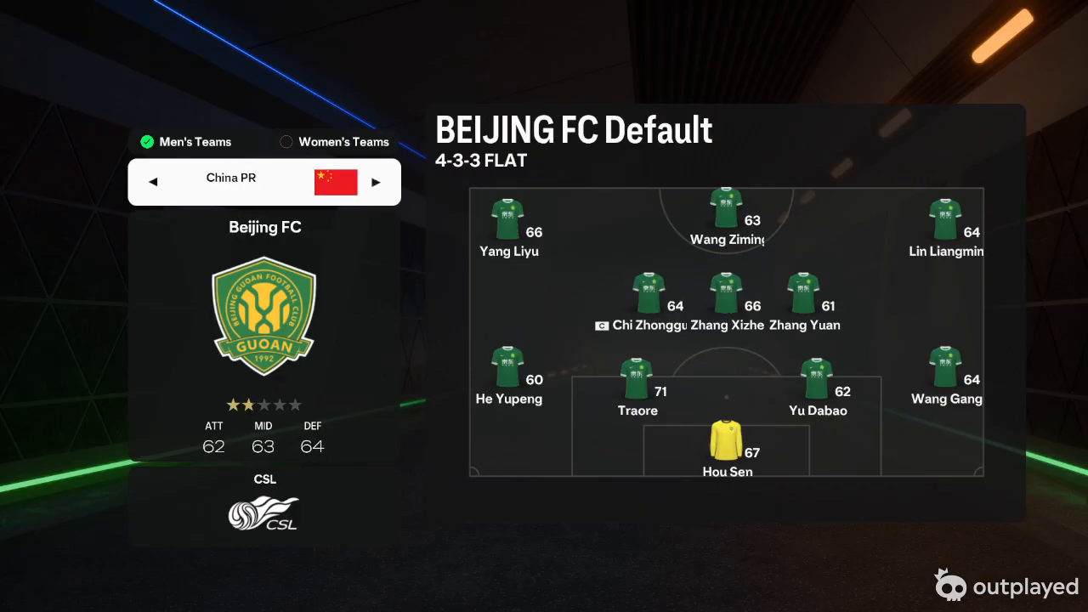
click(376, 182)
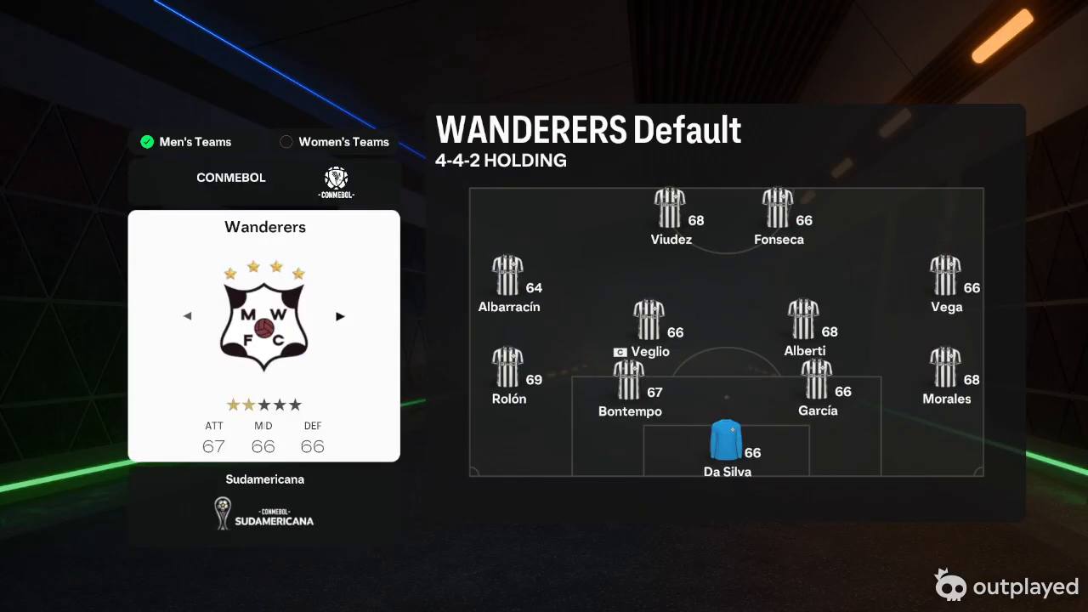